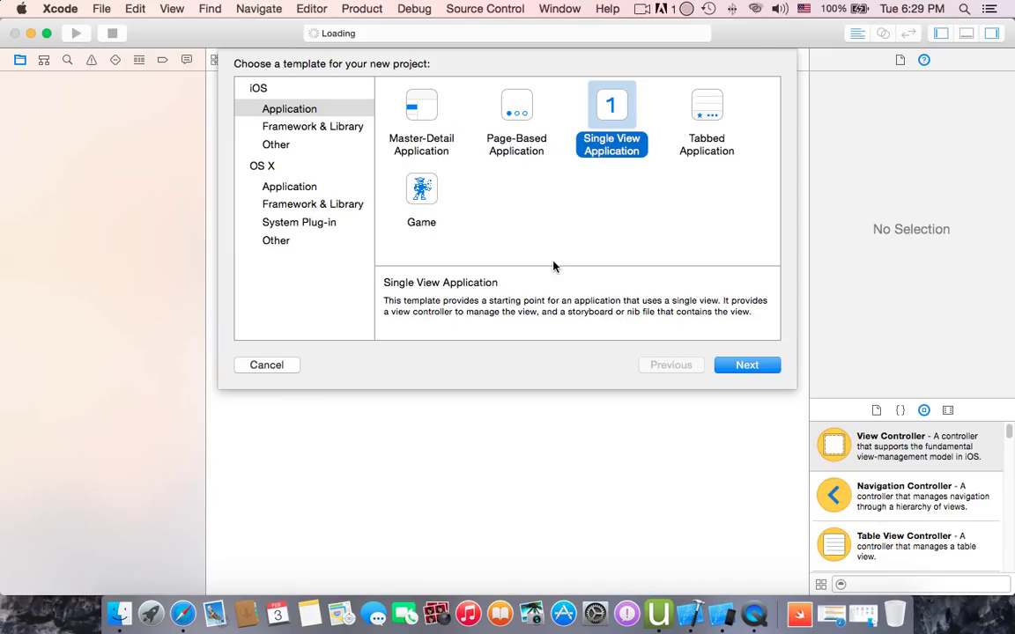
{"action": "mouse_move", "coordinate": [691, 247]}
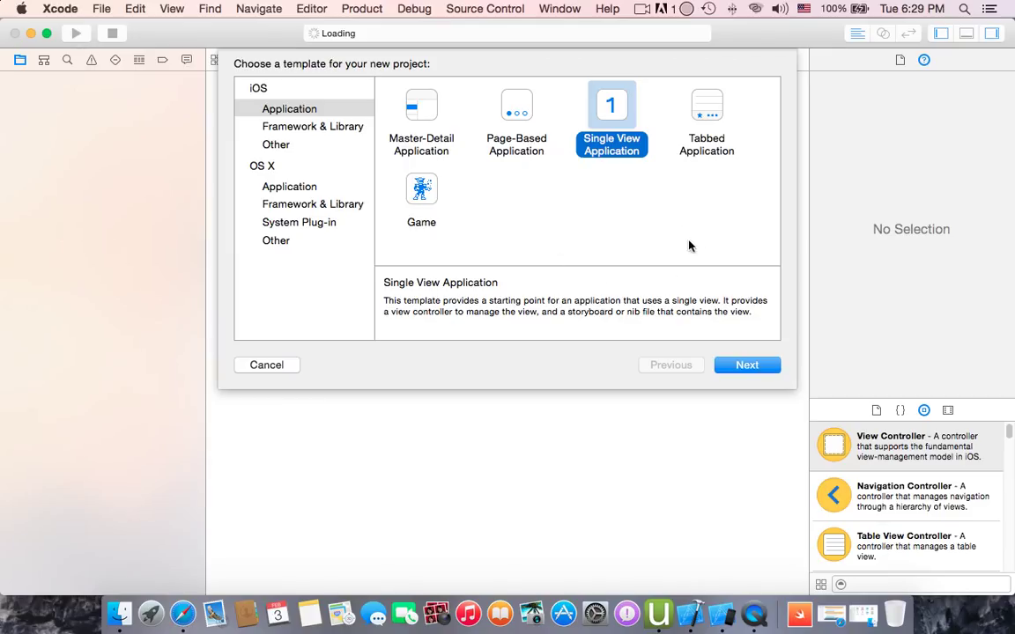
{"action": "mouse_move", "coordinate": [680, 233]}
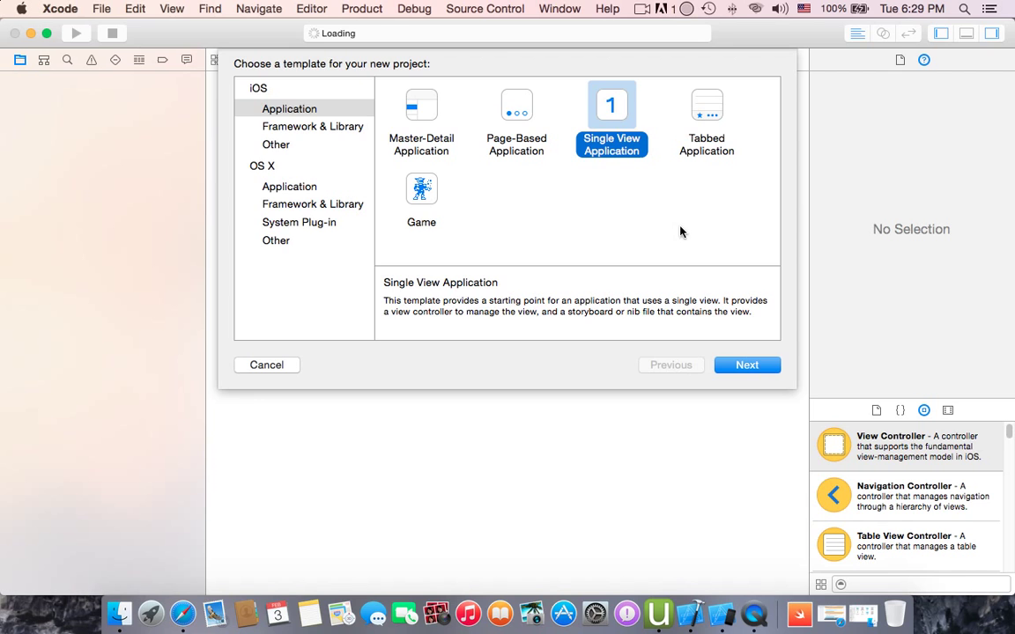
{"action": "mouse_move", "coordinate": [648, 222]}
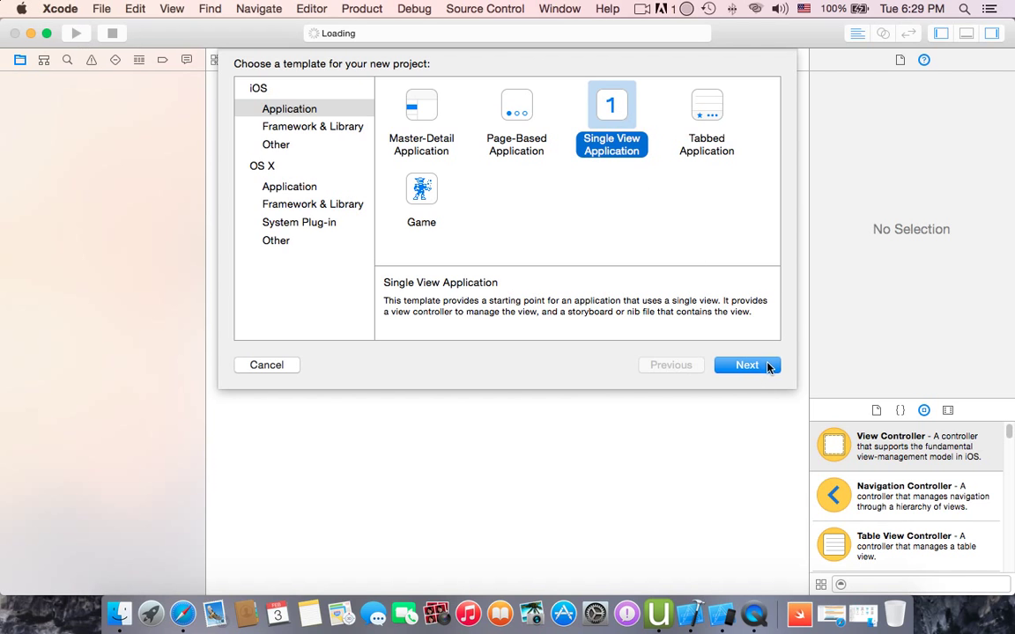
Create a new Swift iPhone project with Product Name UITextField
{"action": "left_click", "coordinate": [747, 364]}
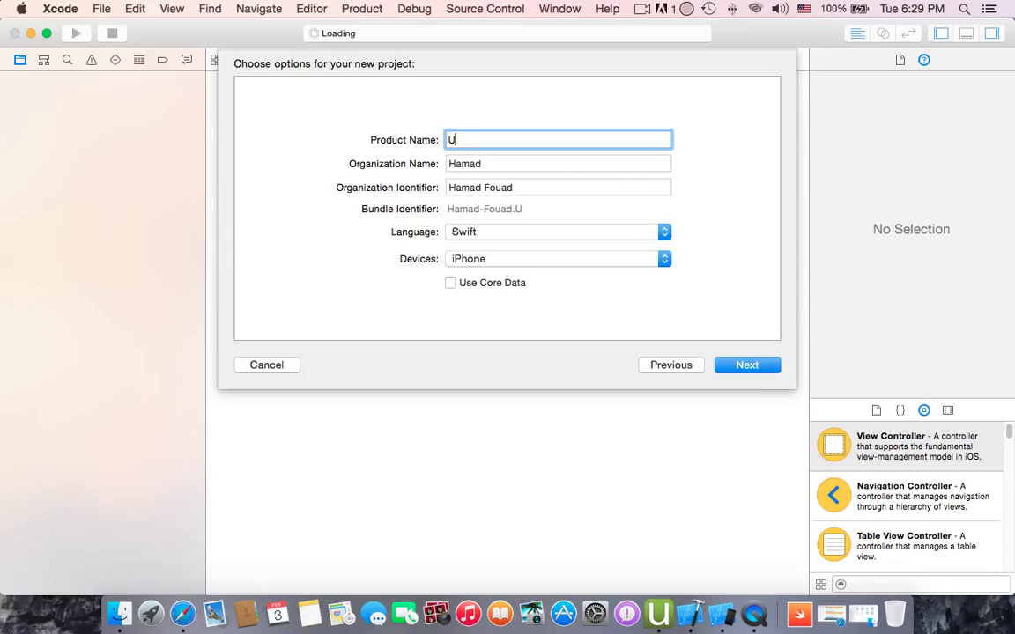
{"action": "type", "text": "IText"}
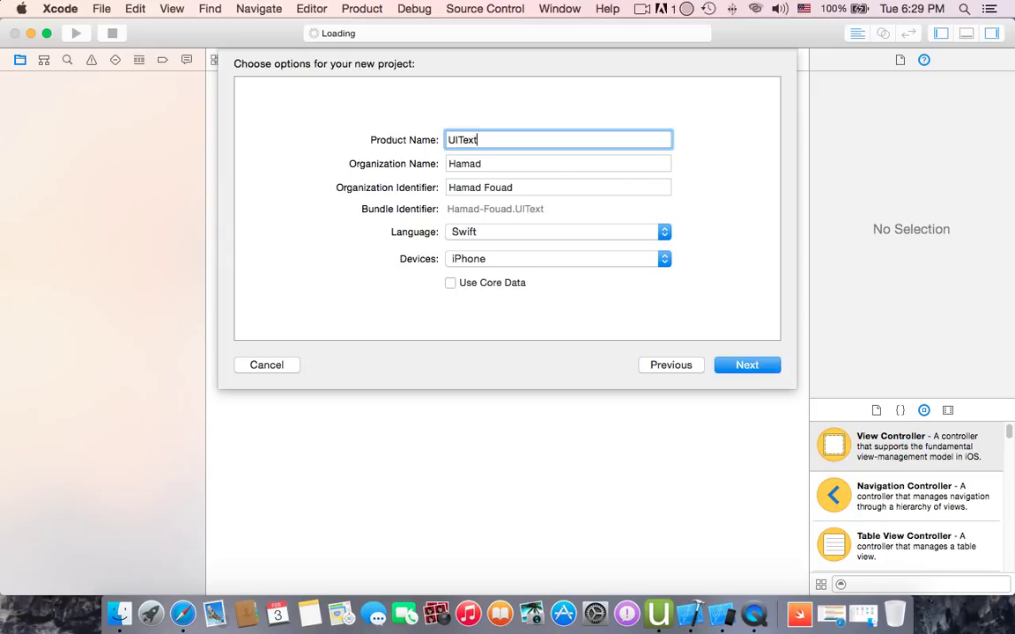
{"action": "type", "text": "Field"}
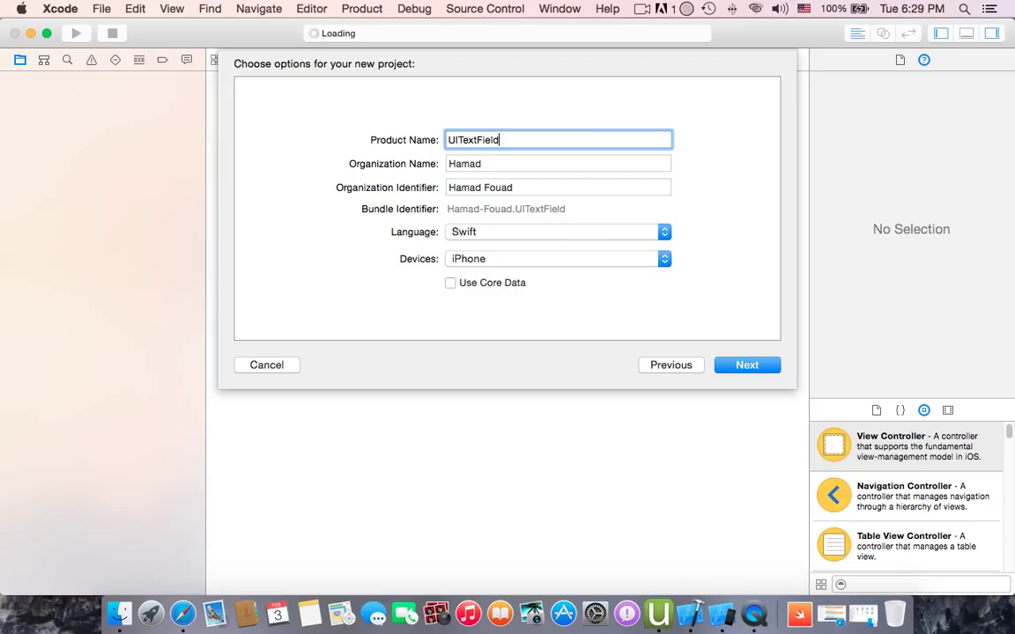
{"action": "mouse_move", "coordinate": [550, 282]}
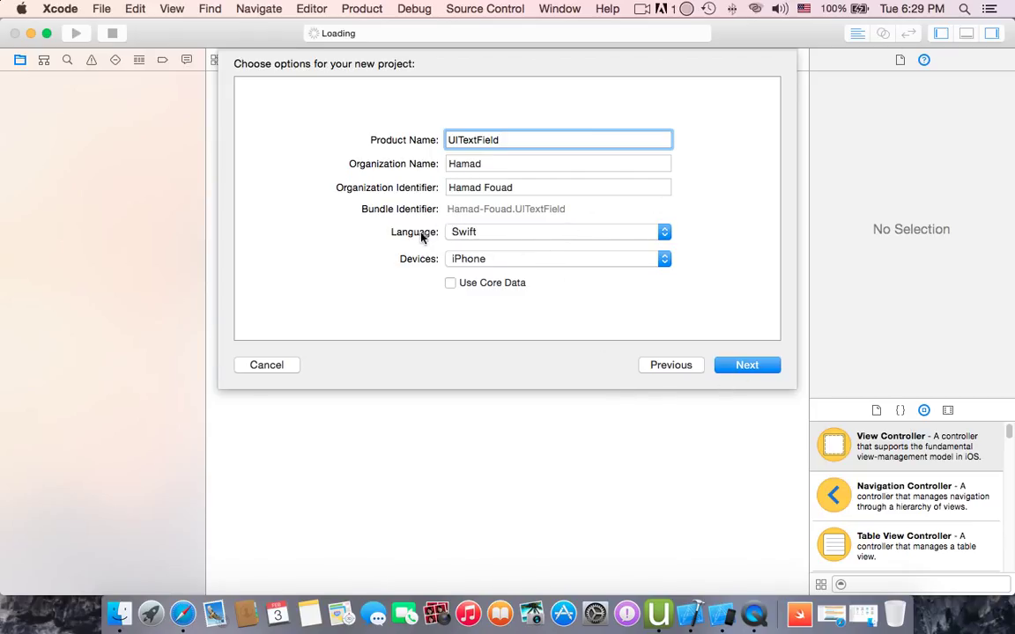
{"action": "mouse_move", "coordinate": [554, 270]}
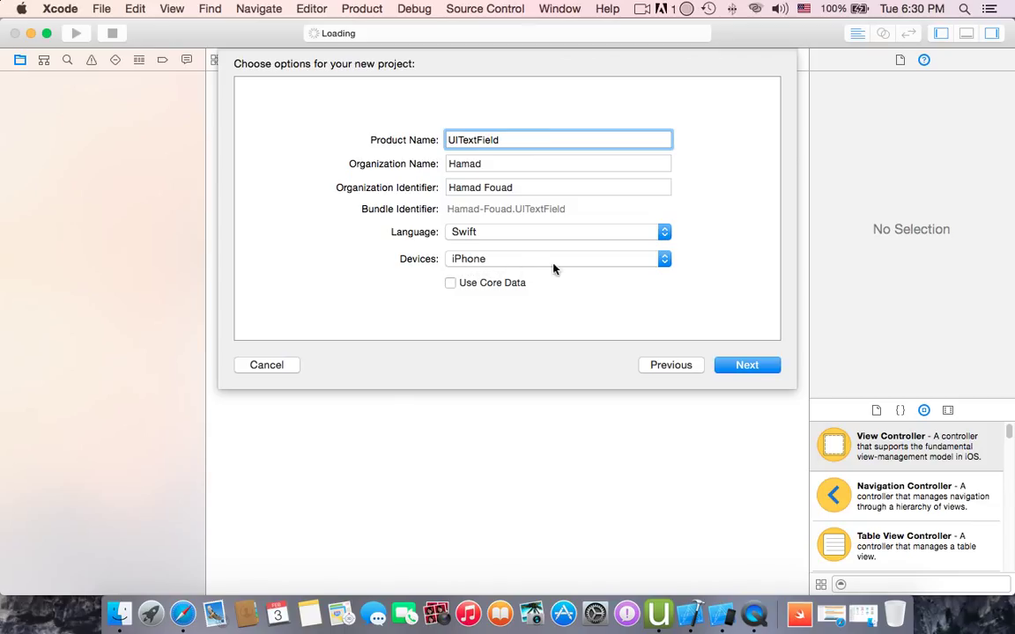
{"action": "left_click", "coordinate": [747, 365]}
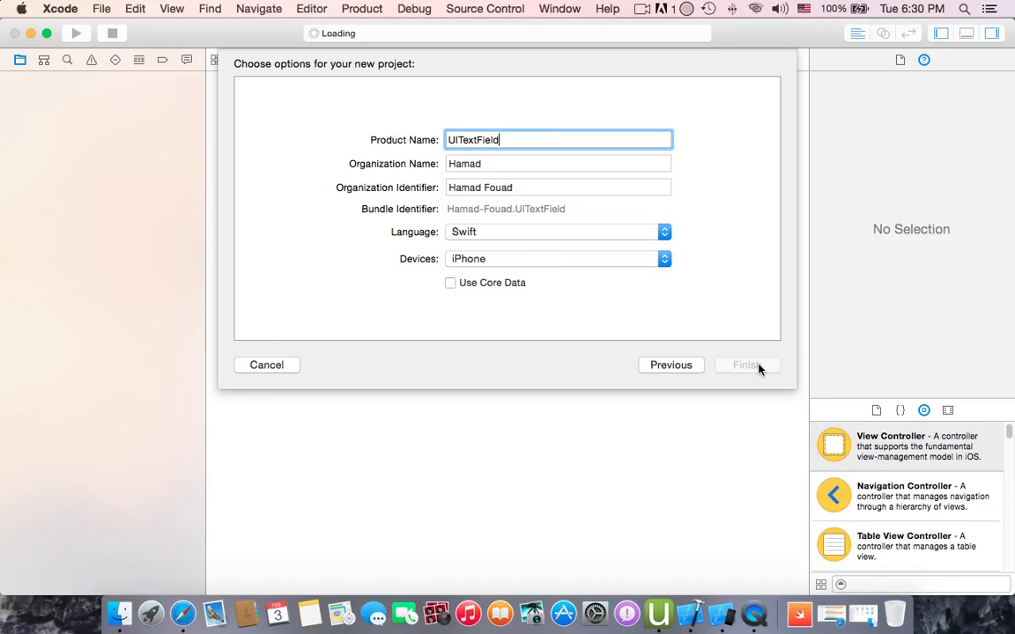
{"action": "left_click", "coordinate": [747, 365]}
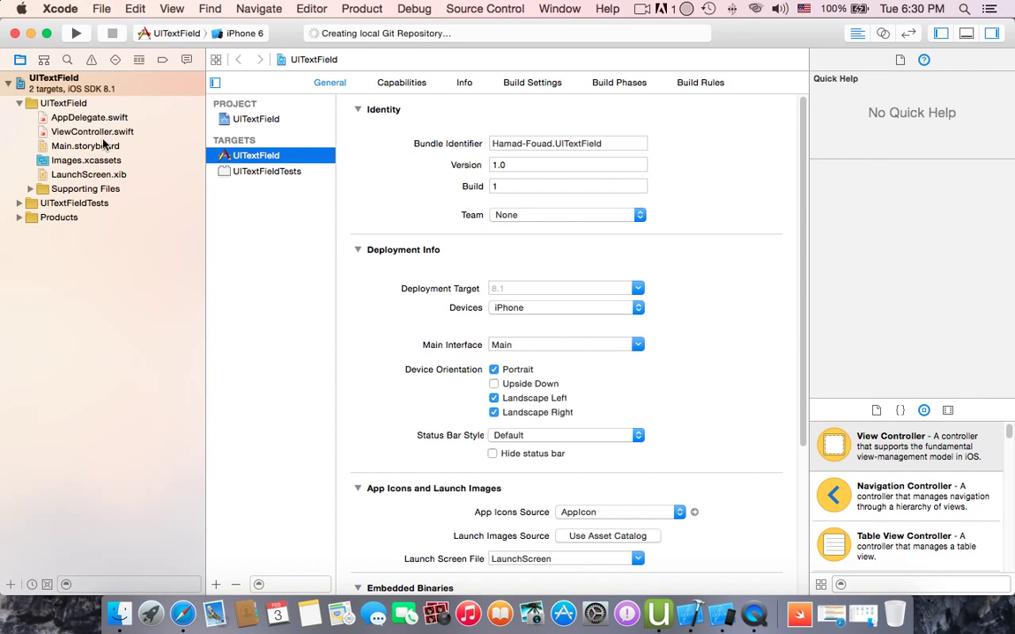
{"action": "left_click", "coordinate": [91, 131]}
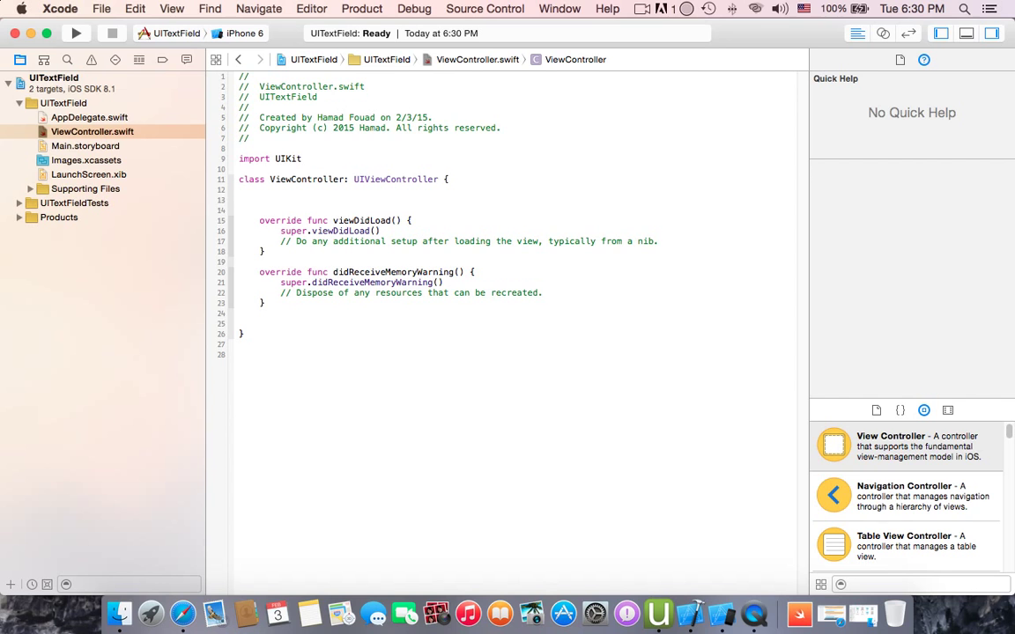
{"action": "type", "text": "e"}
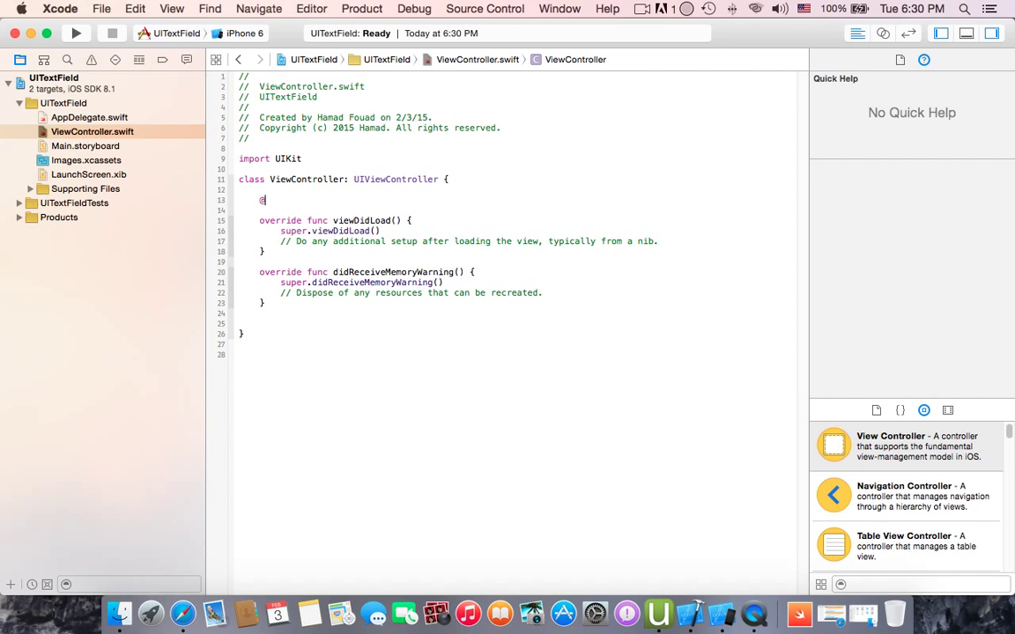
{"action": "type", "text": "@IBO"}
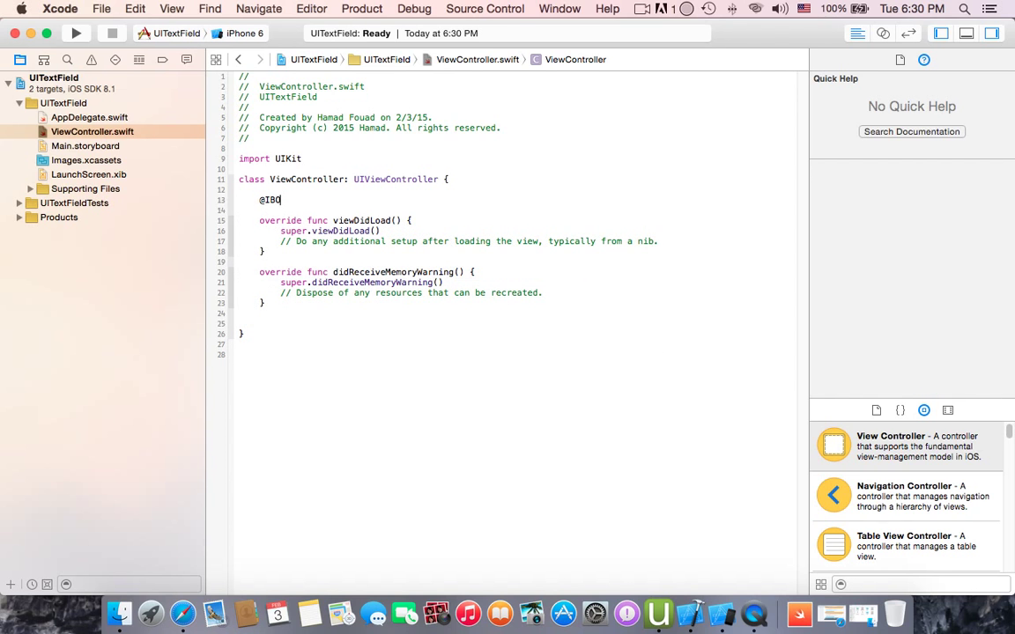
{"action": "type", "text": "utlet"}
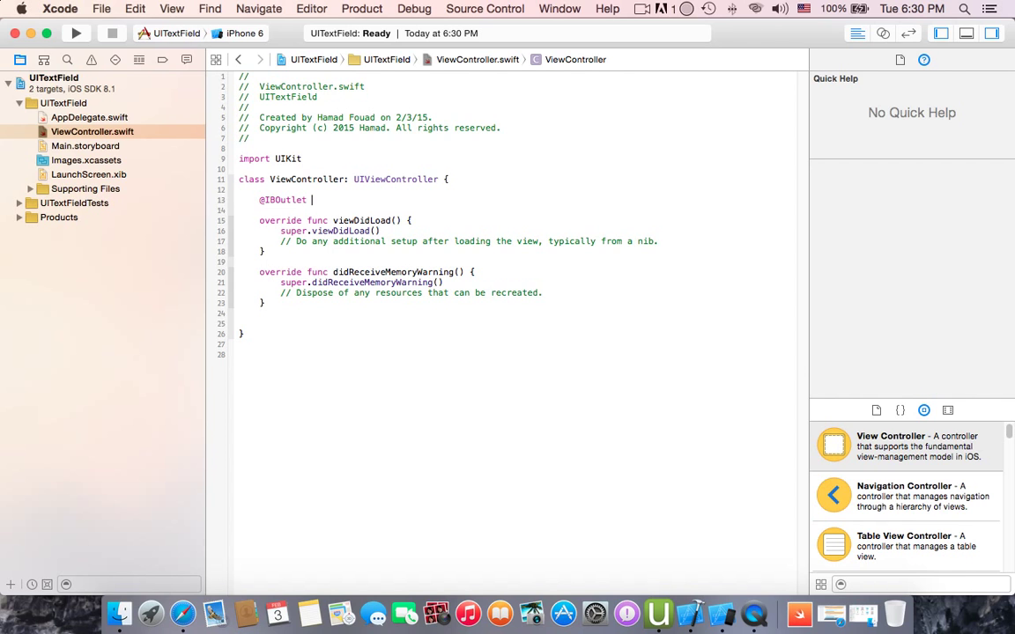
{"action": "type", "text": "var"}
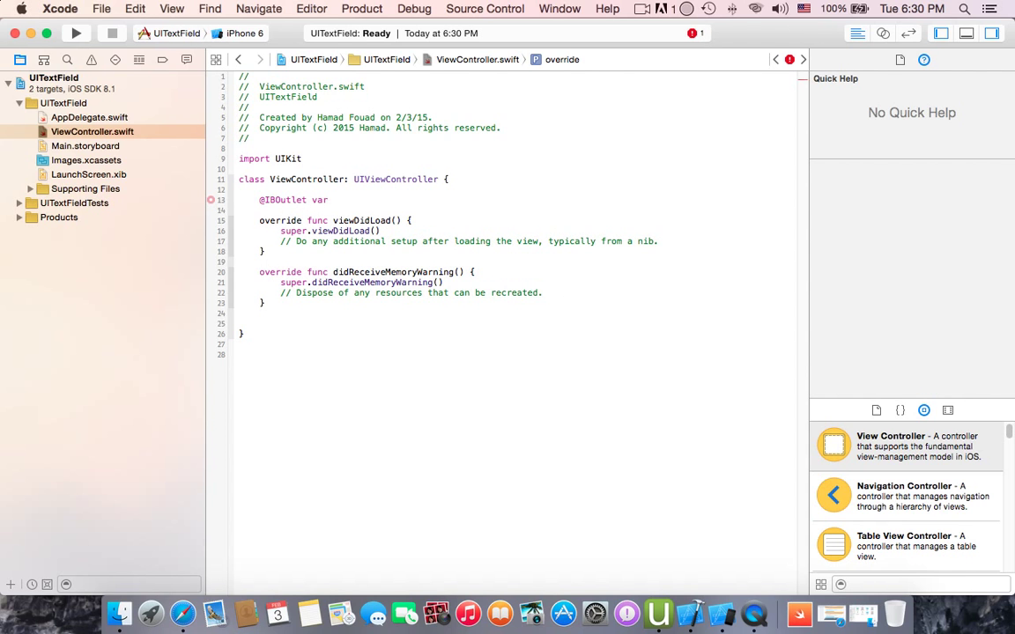
{"action": "type", "text": "Tesxt"}
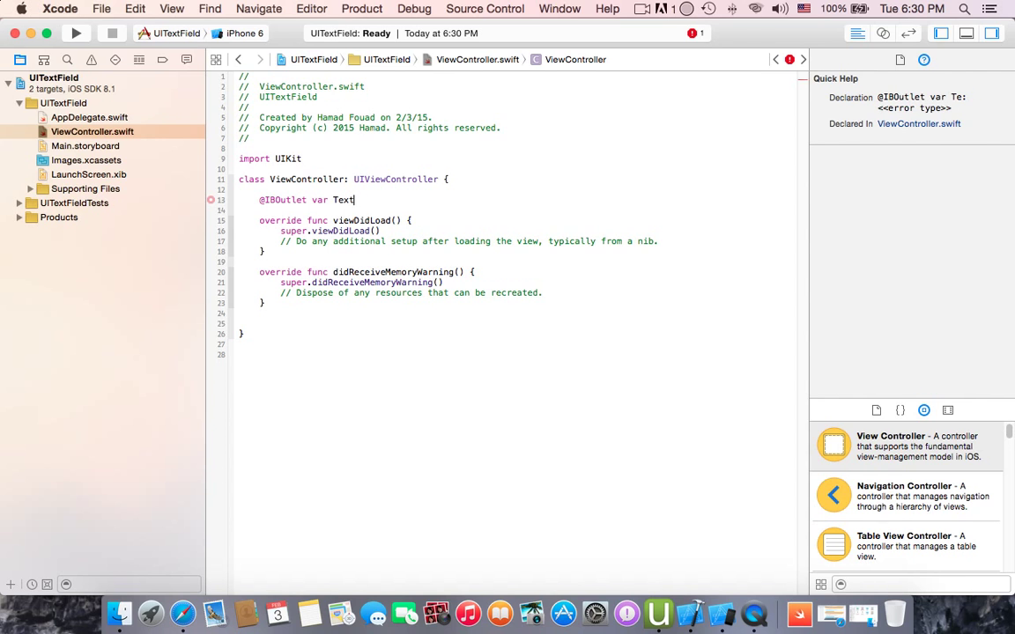
{"action": "type", "text": "Field:UI"}
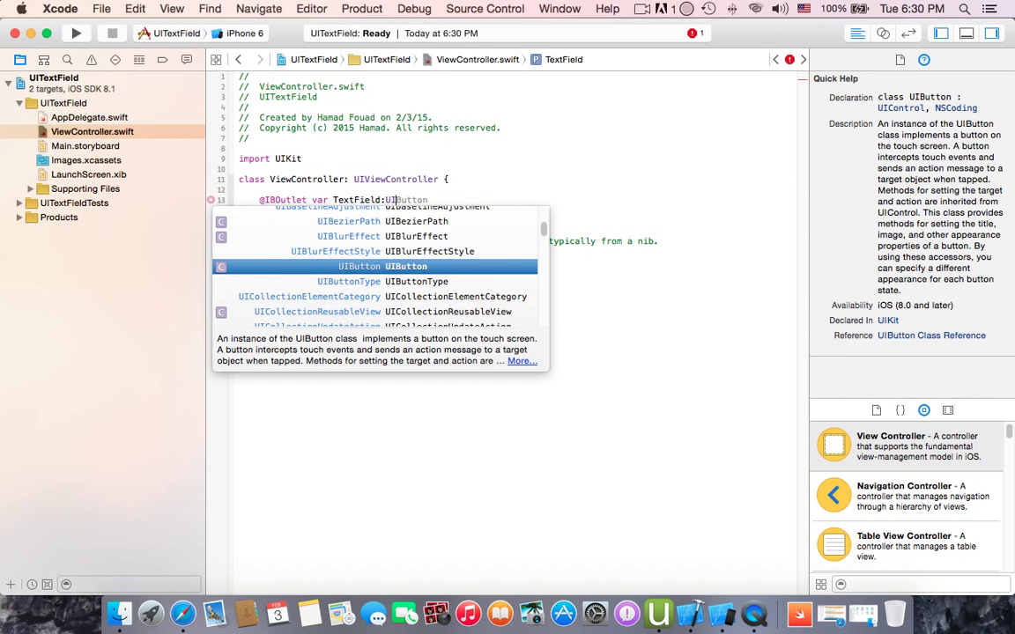
{"action": "type", "text": "Field!"}
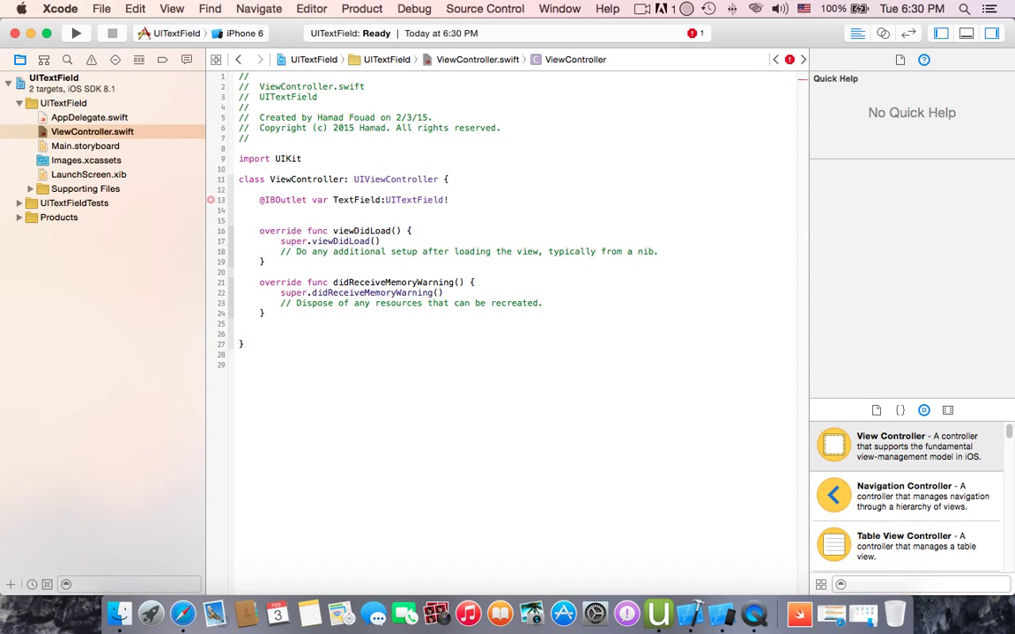
{"action": "type", "text": "@"}
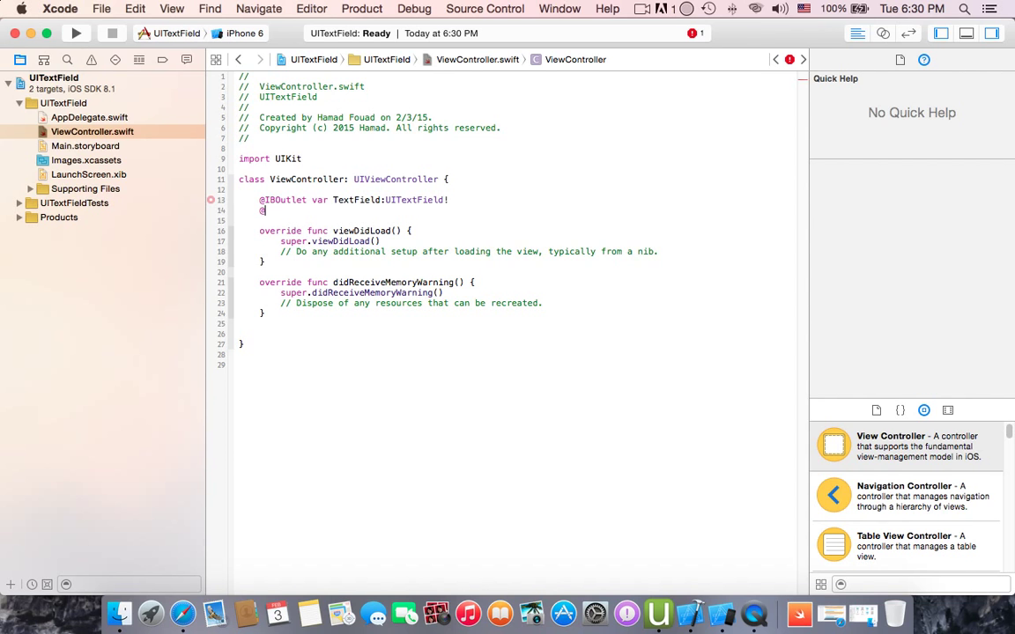
{"action": "type", "text": "@IBOu"}
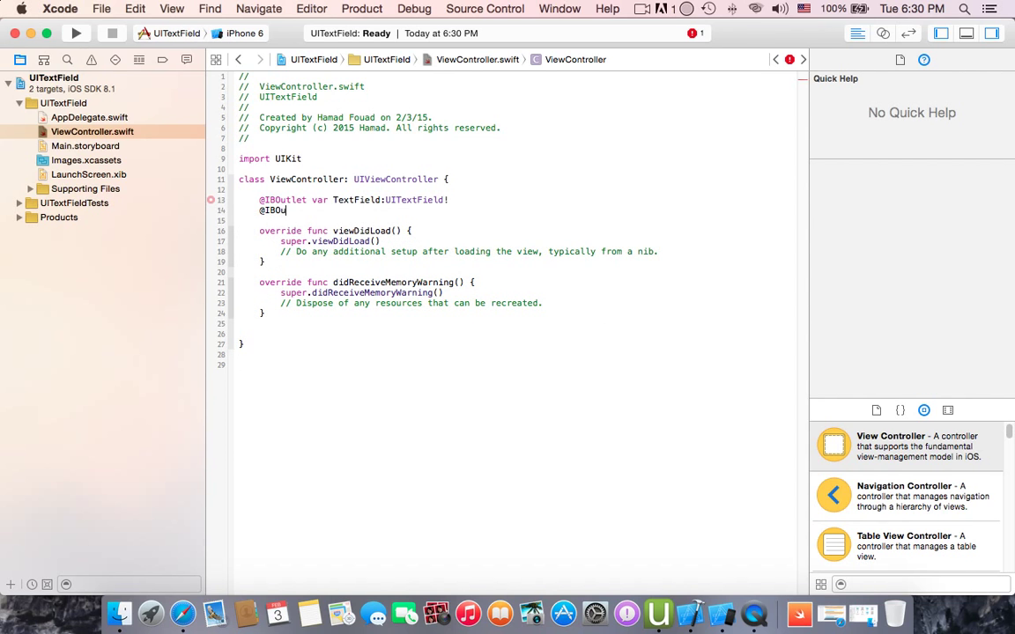
{"action": "type", "text": "tlet"}
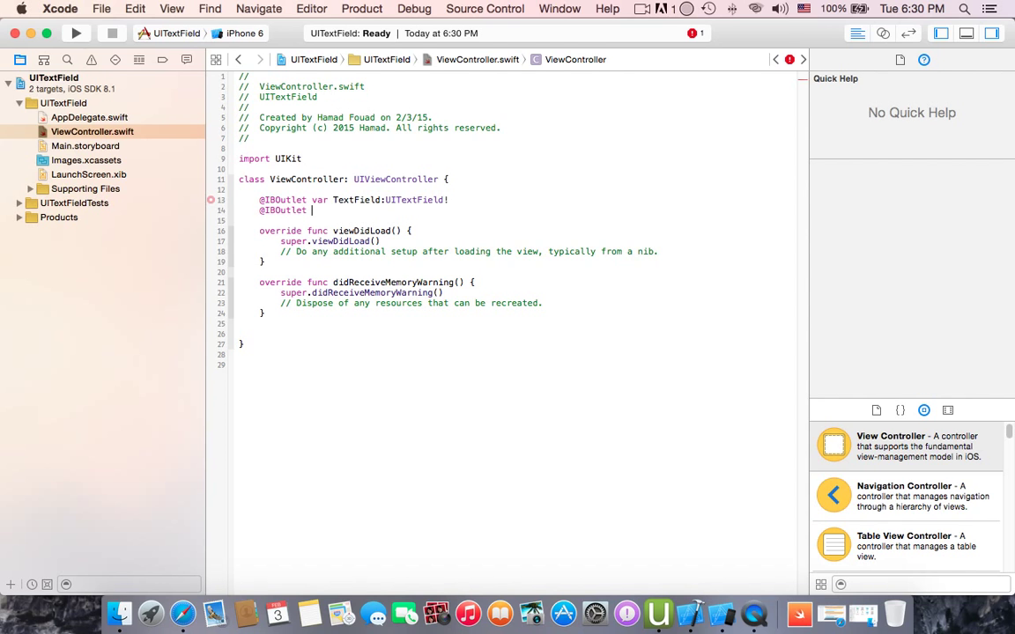
{"action": "type", "text": "var"}
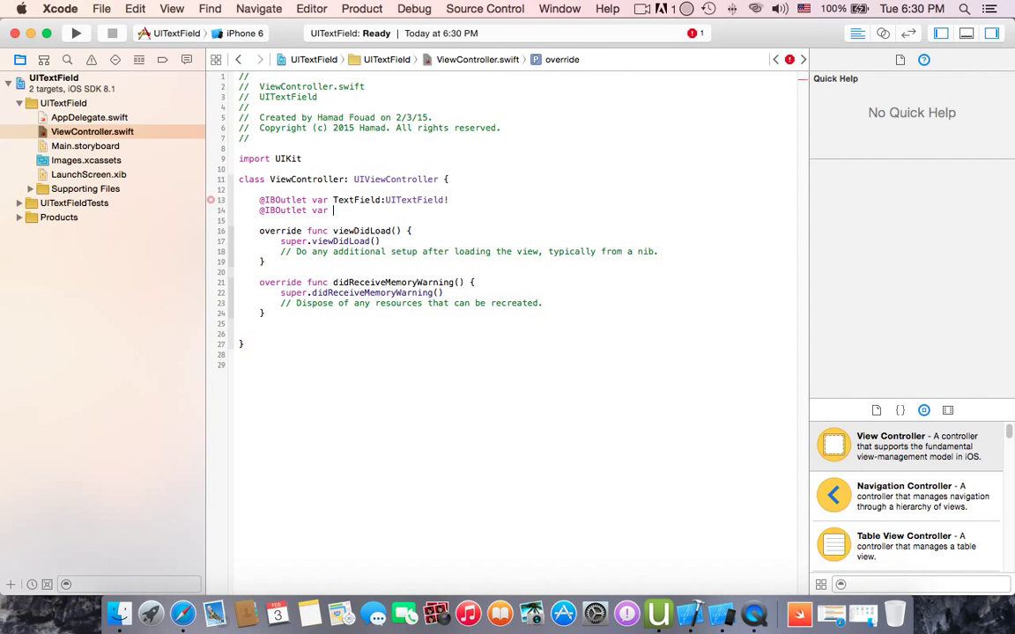
{"action": "type", "text": "Lable:"}
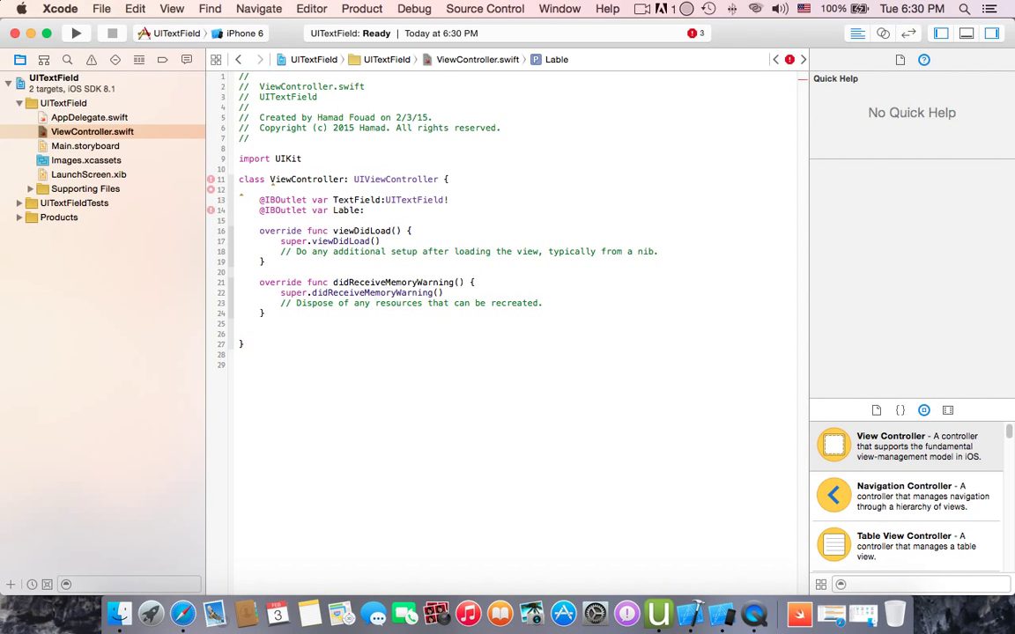
{"action": "type", "text": "UILabel"}
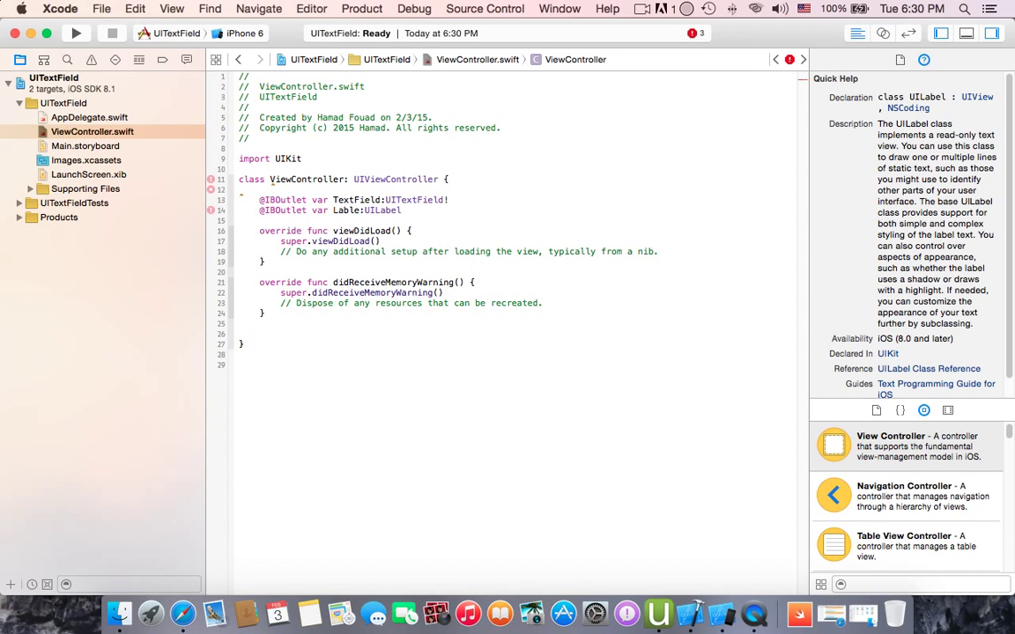
{"action": "key", "text": "Return"}
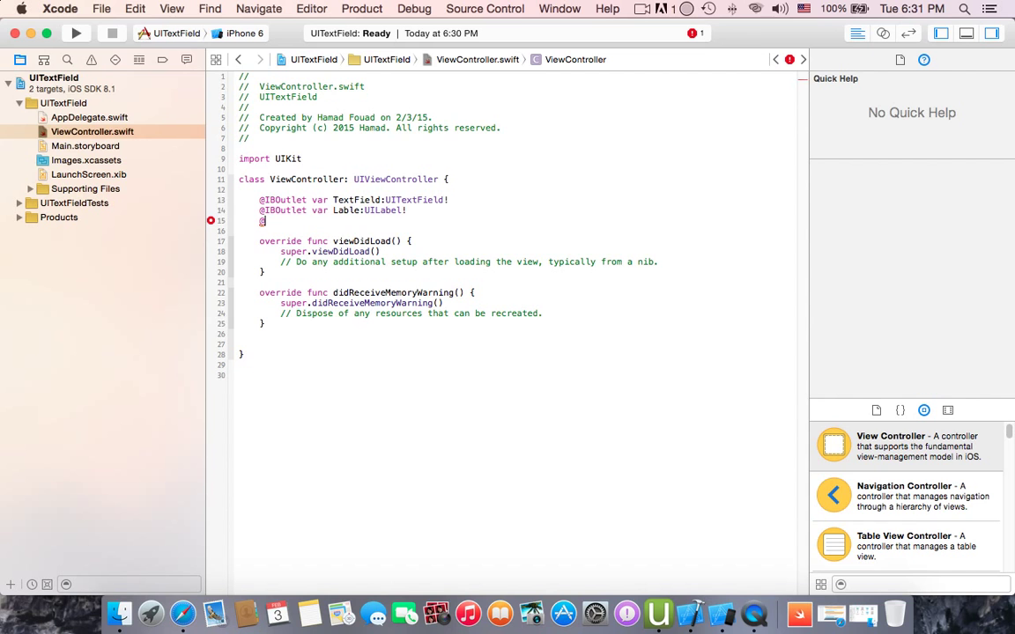
{"action": "left_click", "coordinate": [262, 220]}
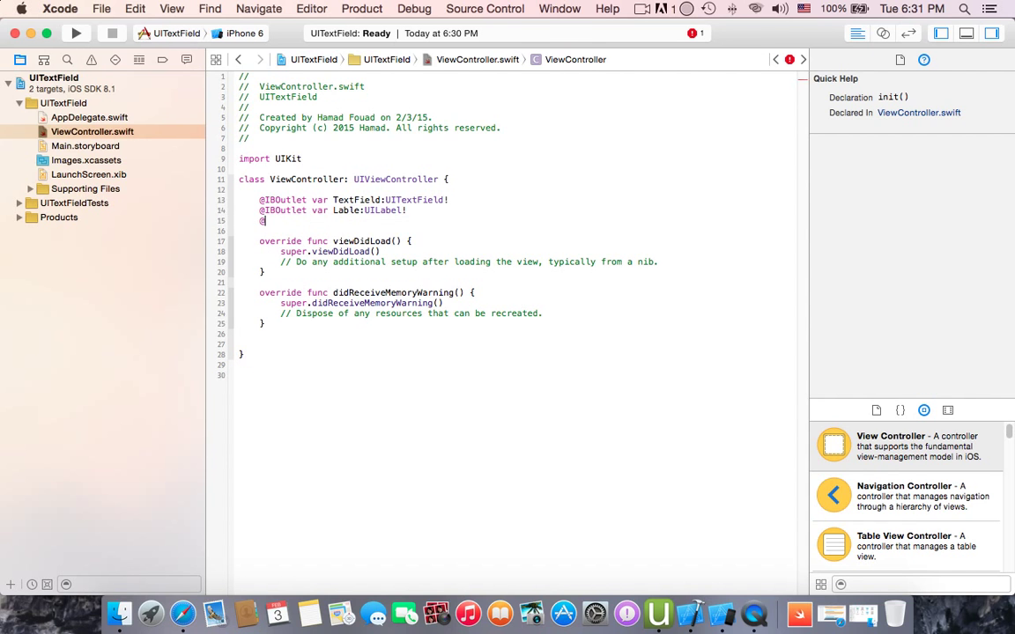
{"action": "type", "text": "@IBOutlet v"}
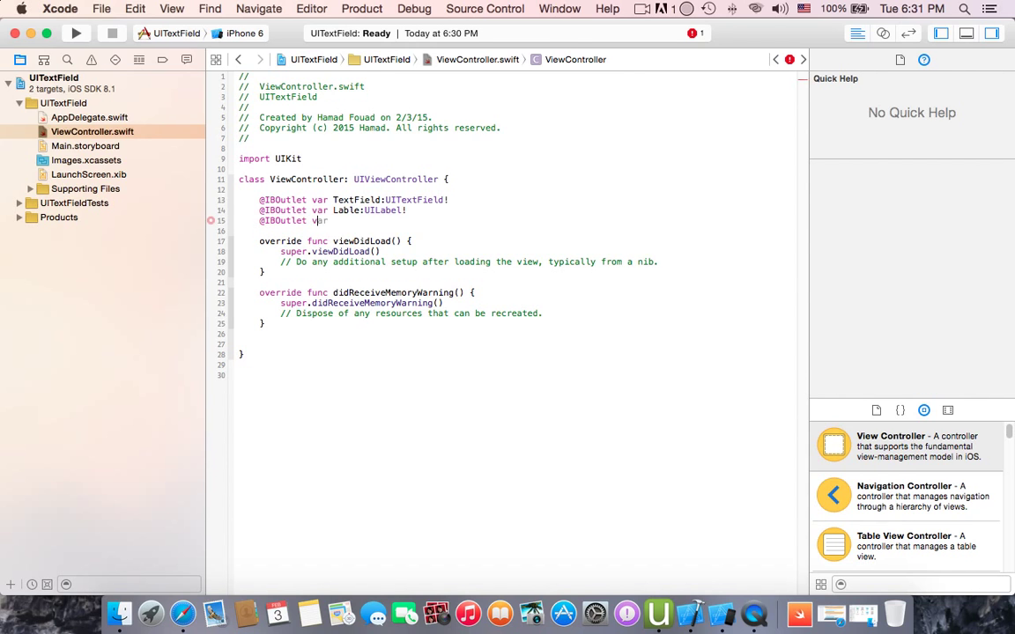
{"action": "type", "text": "B"}
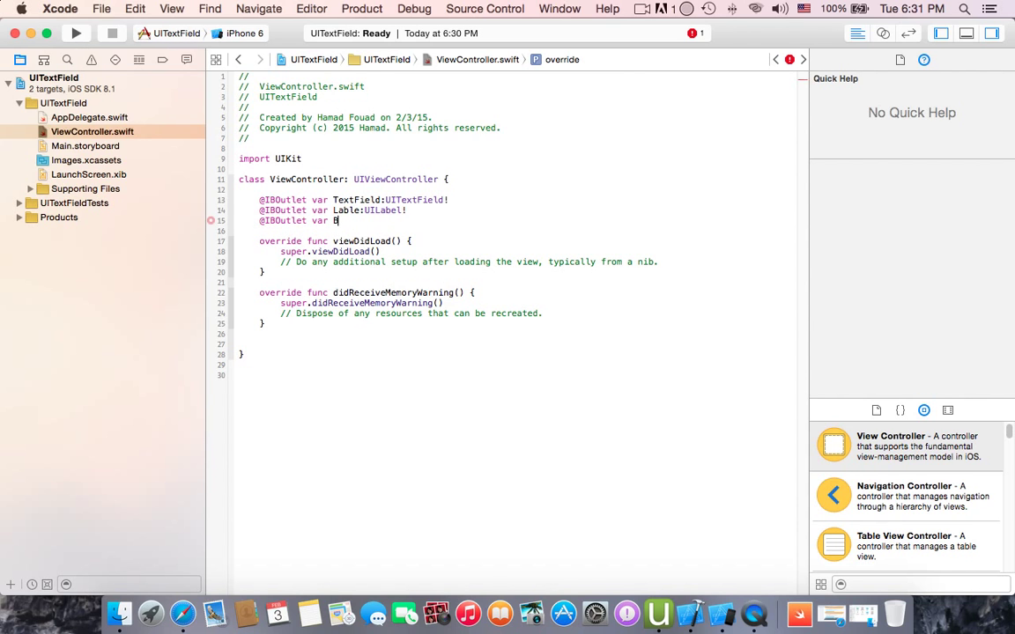
{"action": "type", "text": "Button"}
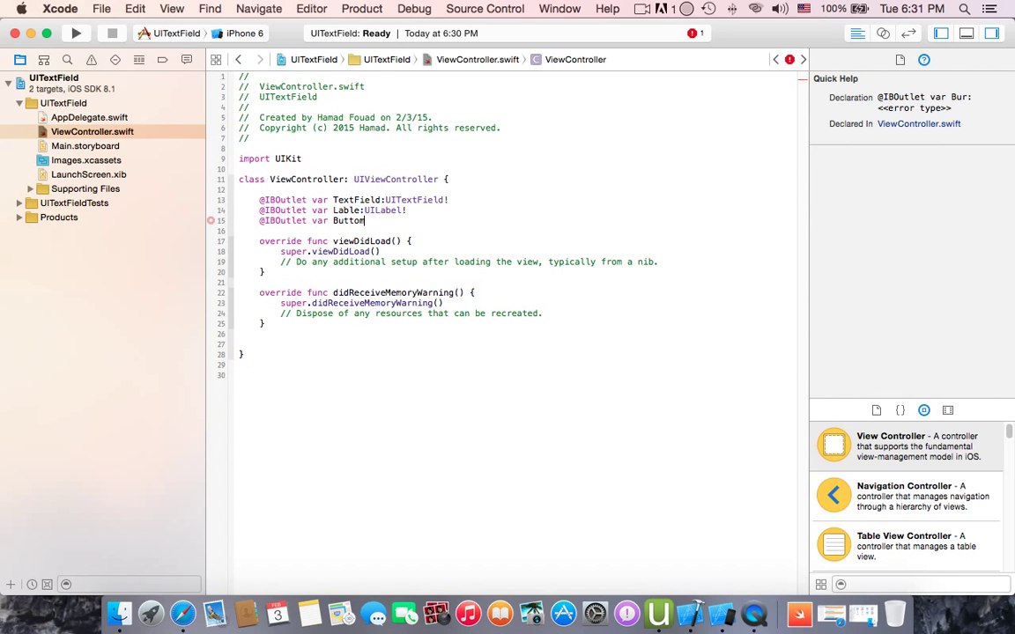
{"action": "type", "text": "L"}
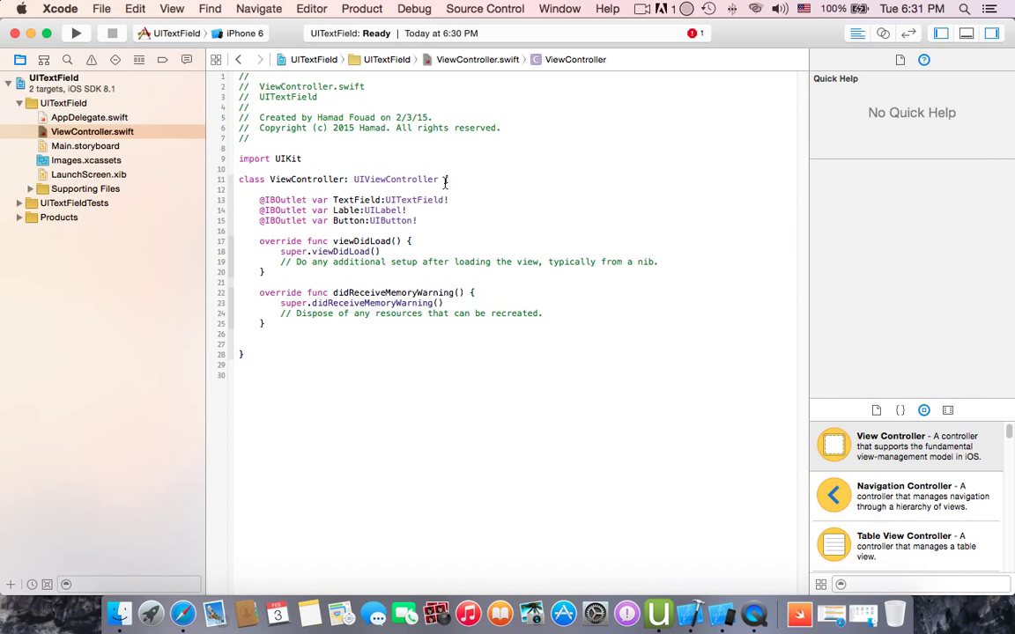
Add UITextFieldDelegate after UIViewController on the class declaration line
{"action": "left_click", "coordinate": [395, 180]}
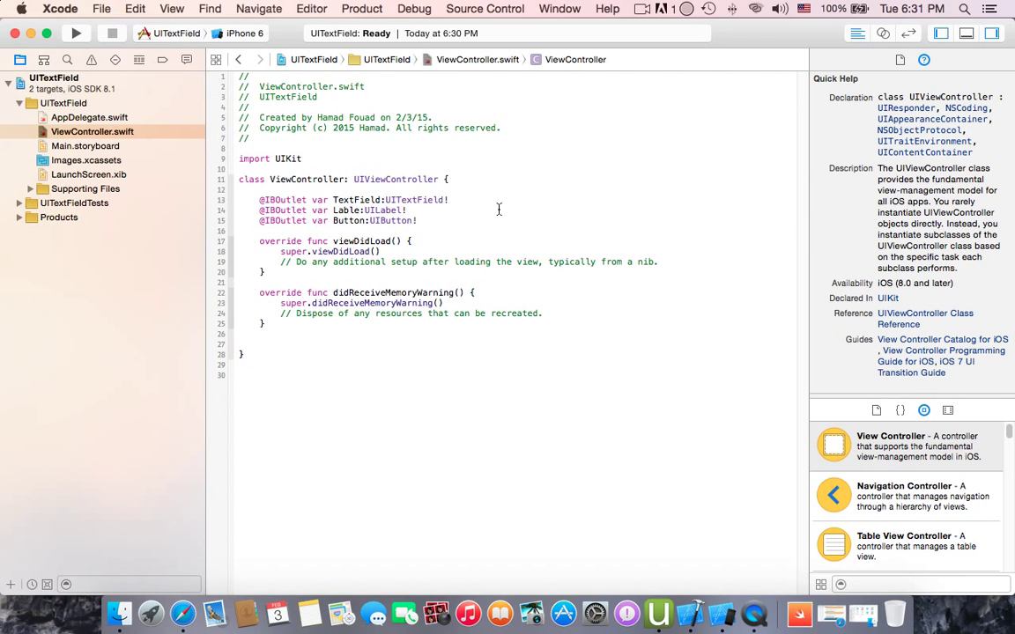
{"action": "double_click", "coordinate": [394, 180]}
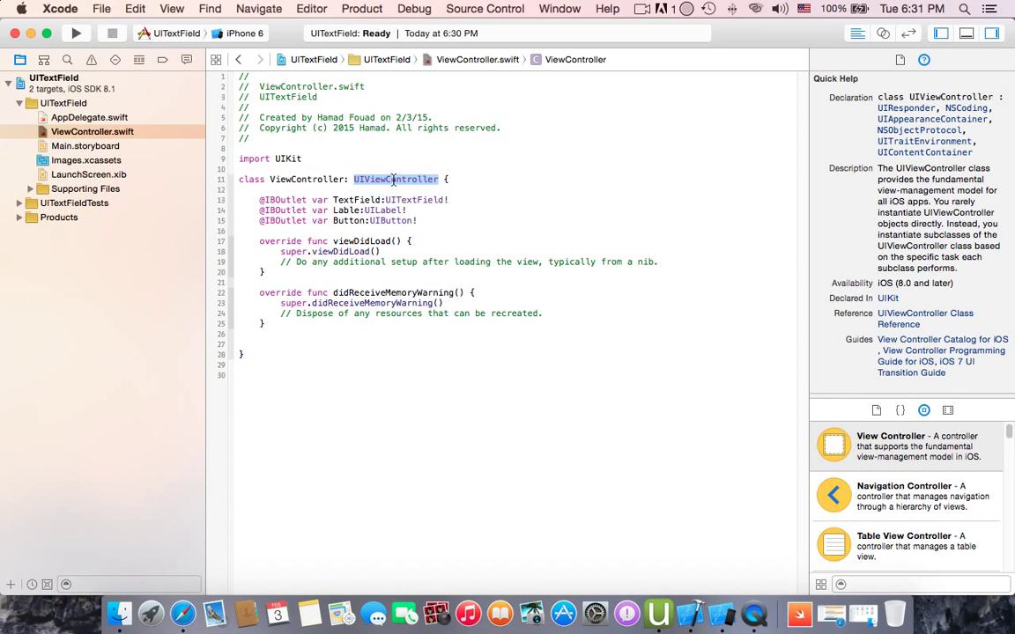
{"action": "mouse_move", "coordinate": [445, 180]}
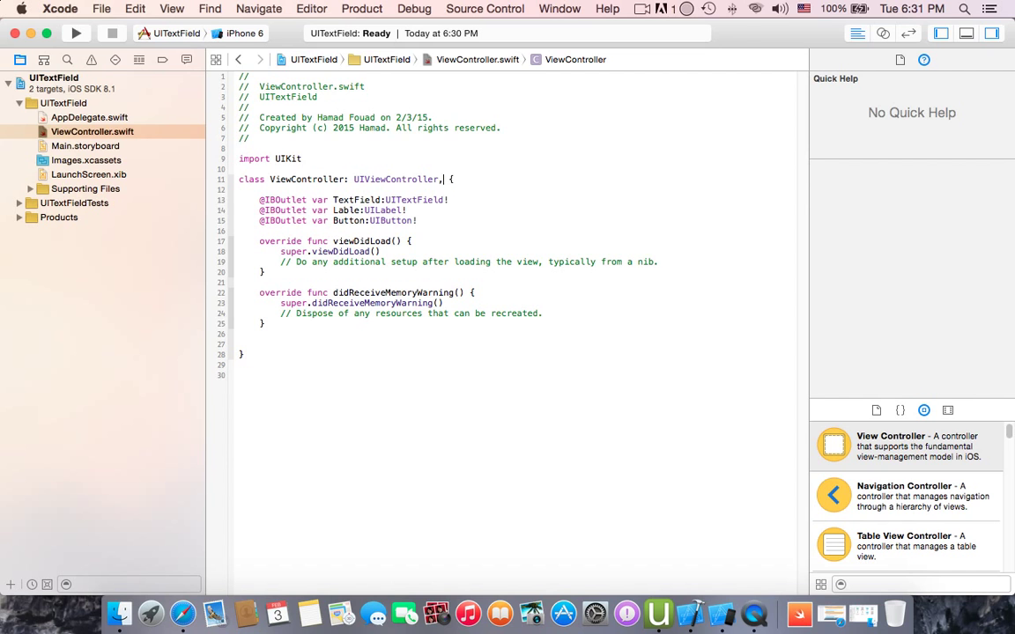
{"action": "type", "text": "UIButton"}
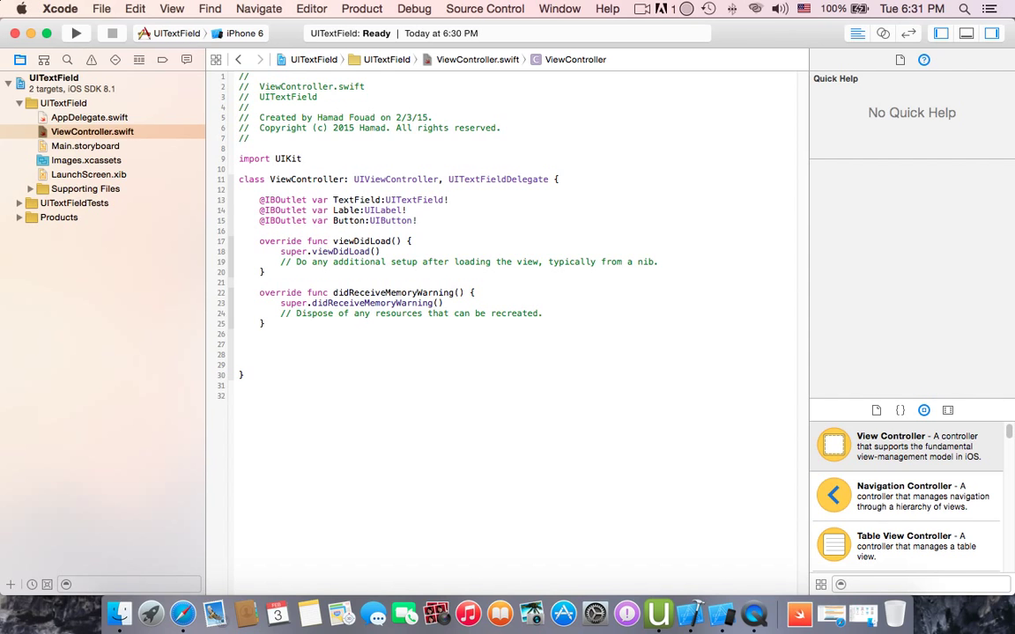
{"action": "type", "text": "@"}
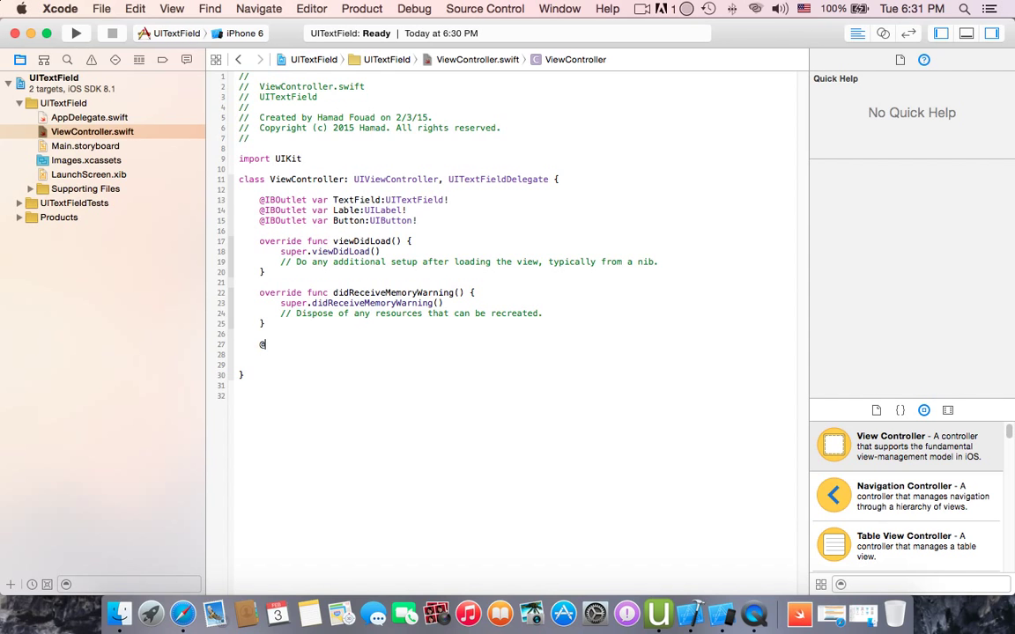
{"action": "type", "text": "IBA"}
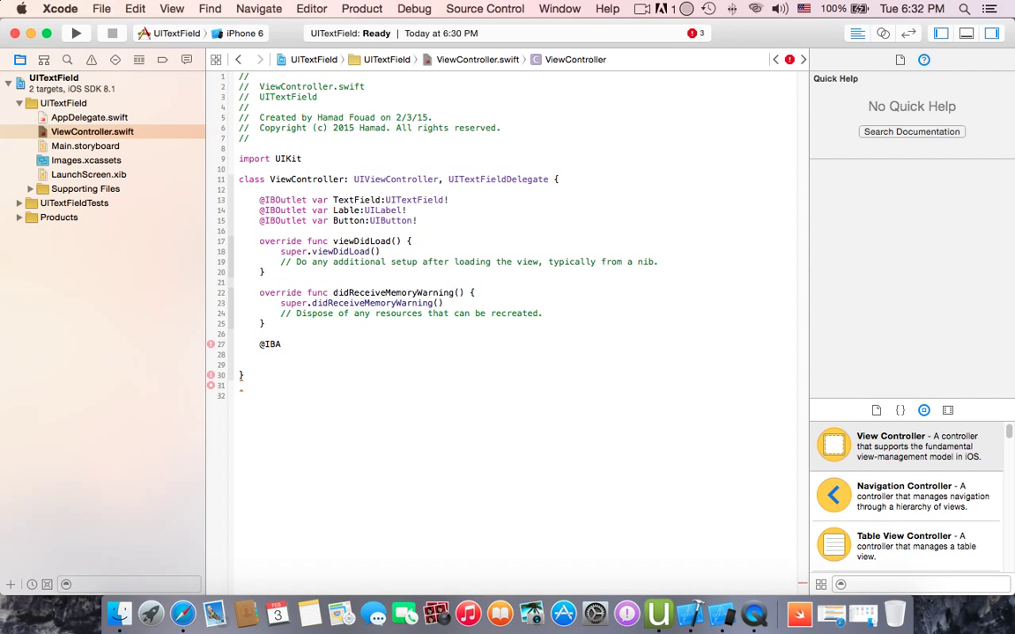
{"action": "type", "text": "ction"}
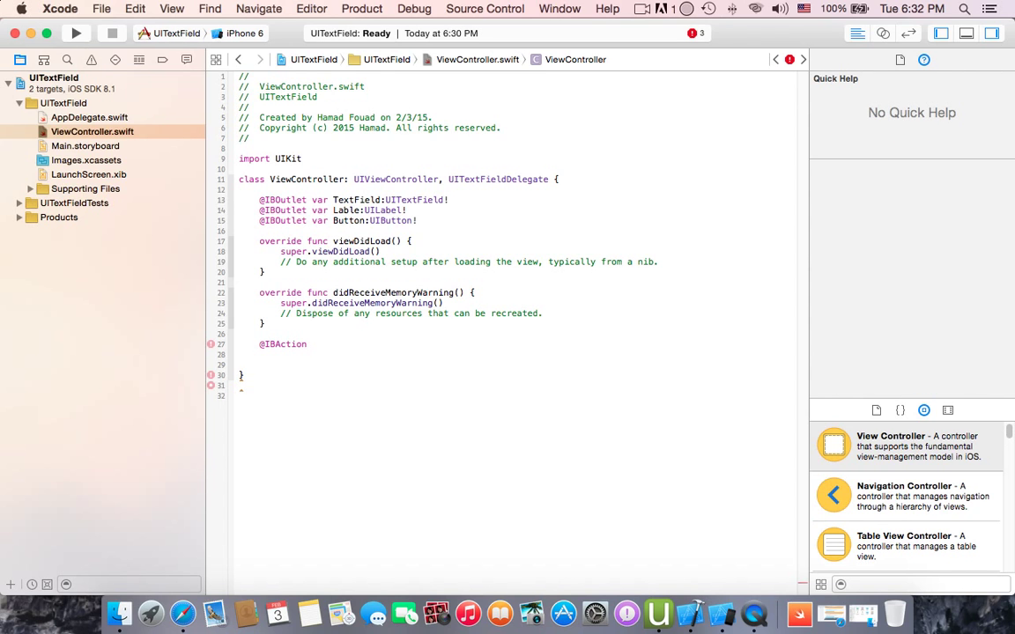
{"action": "type", "text": "func"}
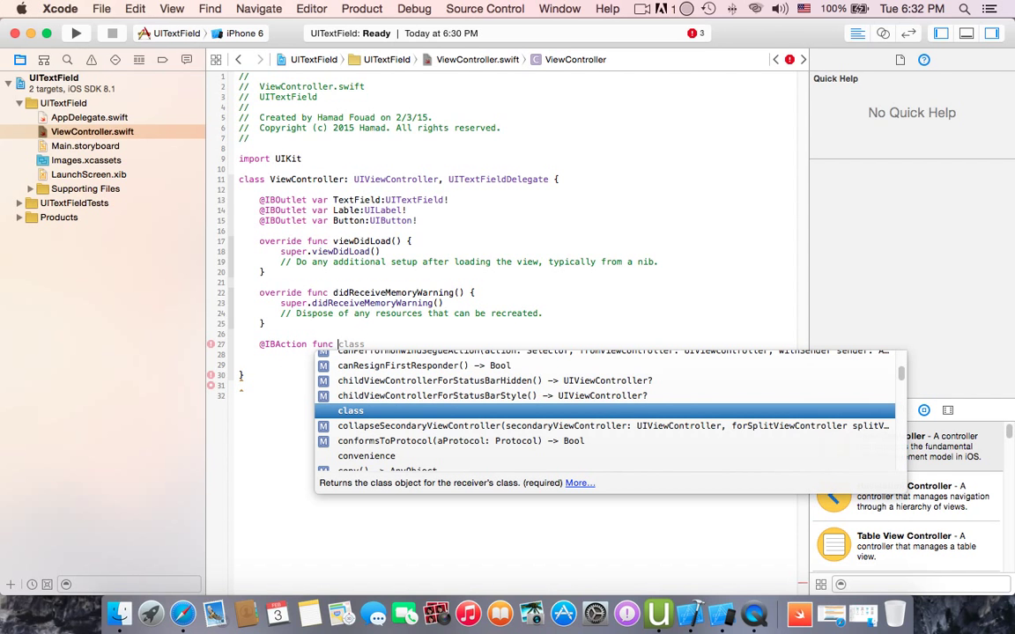
{"action": "type", "text": "show"}
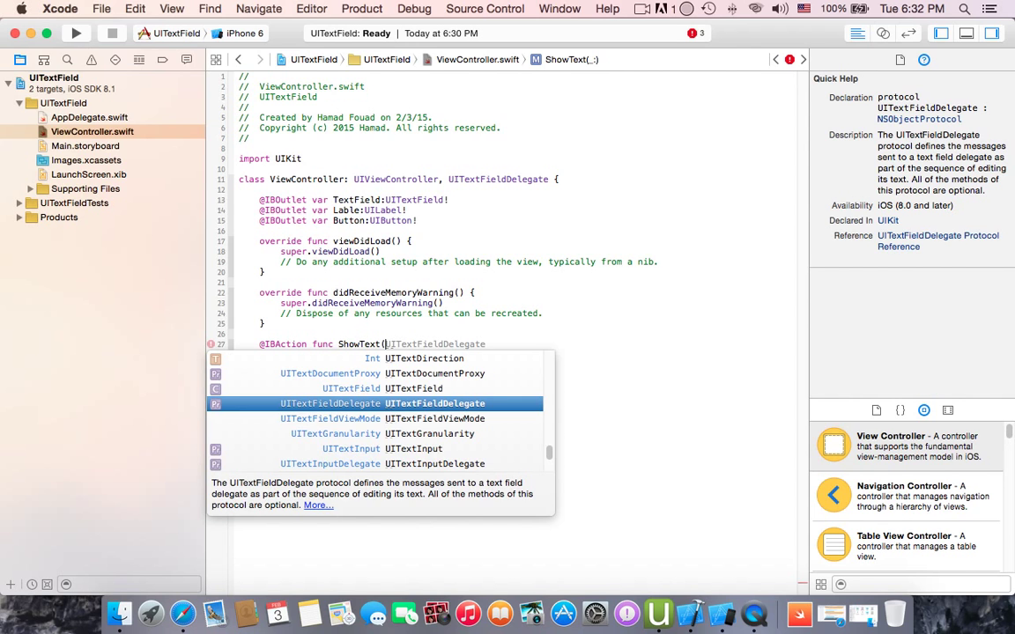
{"action": "type", "text": "sender:"}
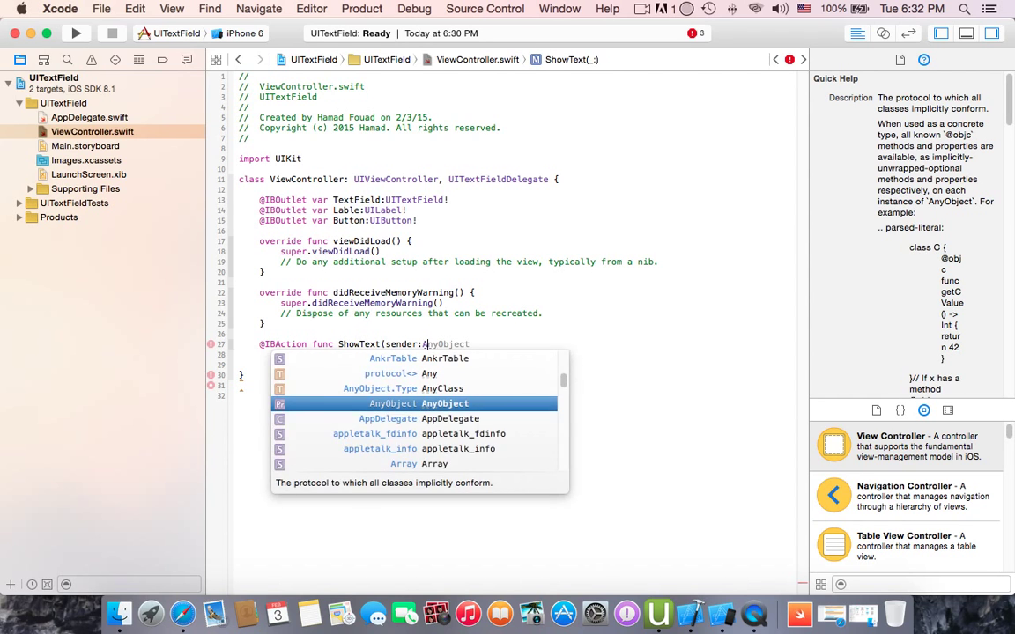
{"action": "key", "text": "Return"}
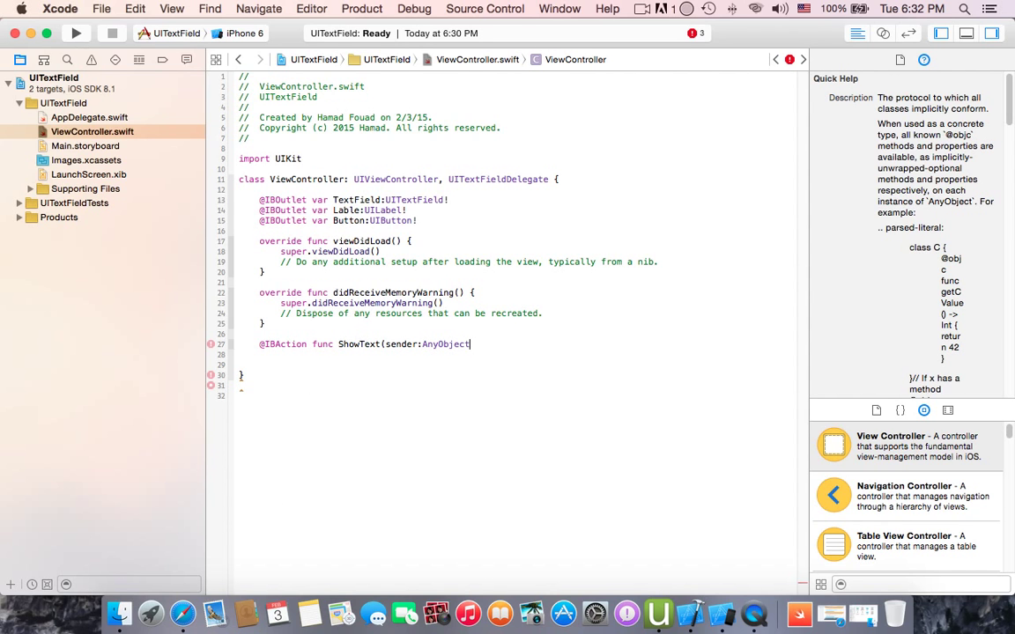
{"action": "type", "text": "{"}
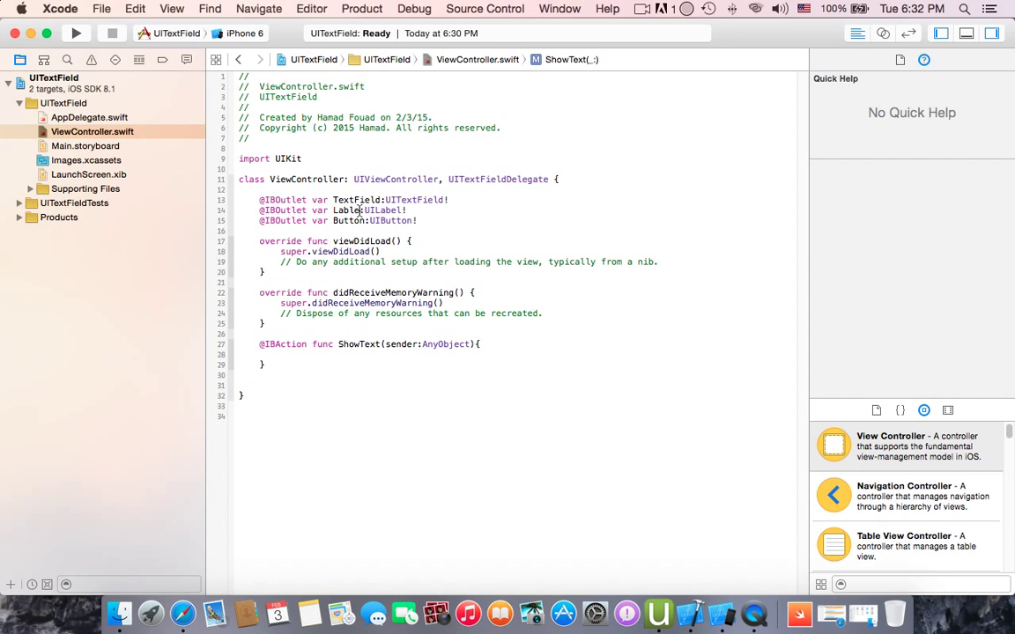
Write the body self.Lable.text = self.TextField.text inside ShowText
{"action": "left_click", "coordinate": [280, 354]}
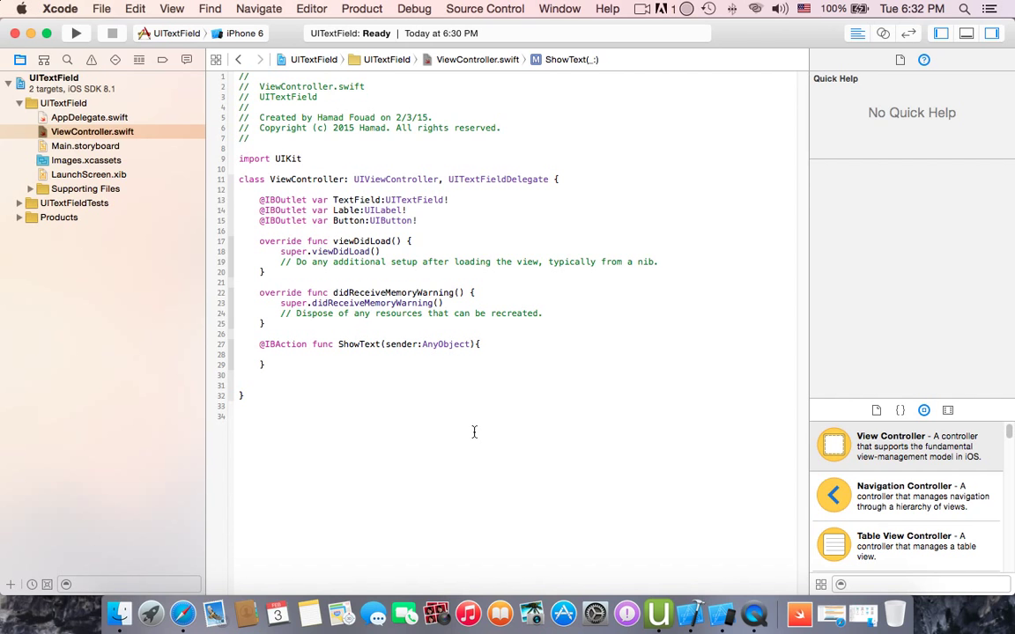
{"action": "type", "text": "self.Lable"}
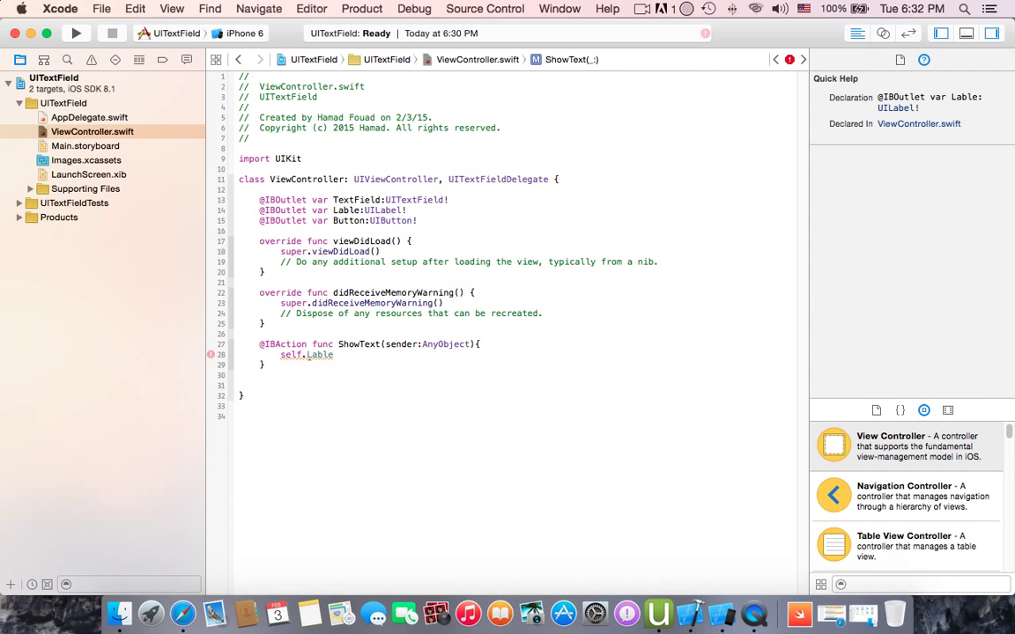
{"action": "type", "text": ".text ="}
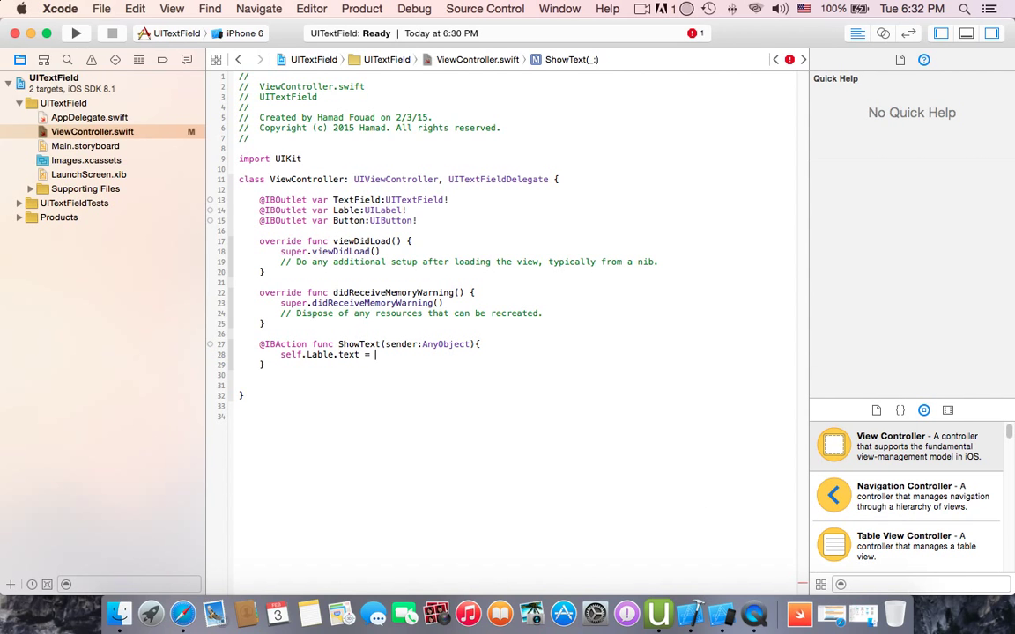
{"action": "type", "text": "self.Lable"}
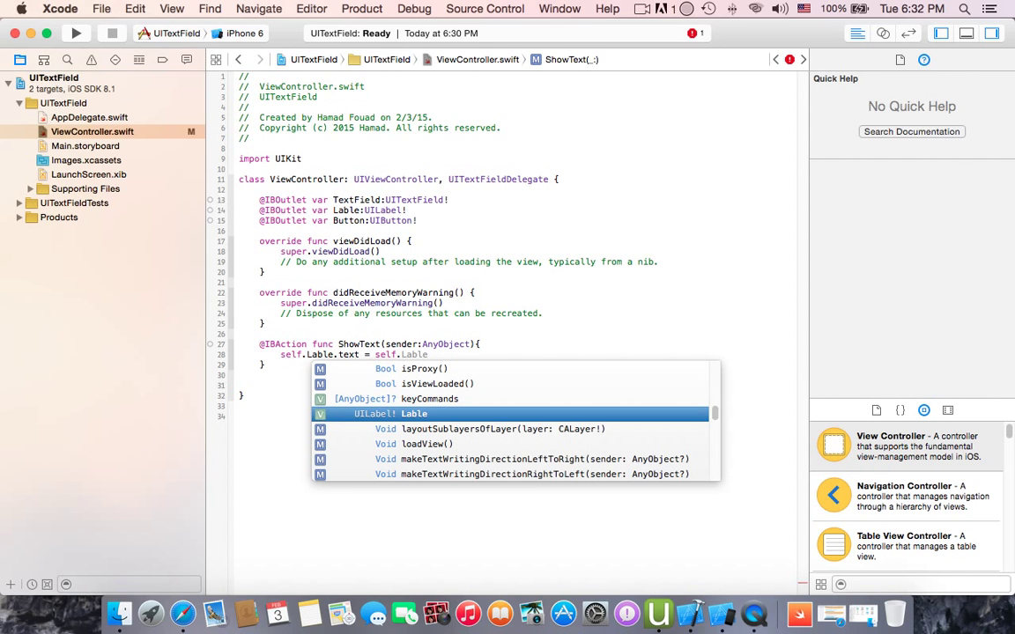
{"action": "type", "text": "TextField"}
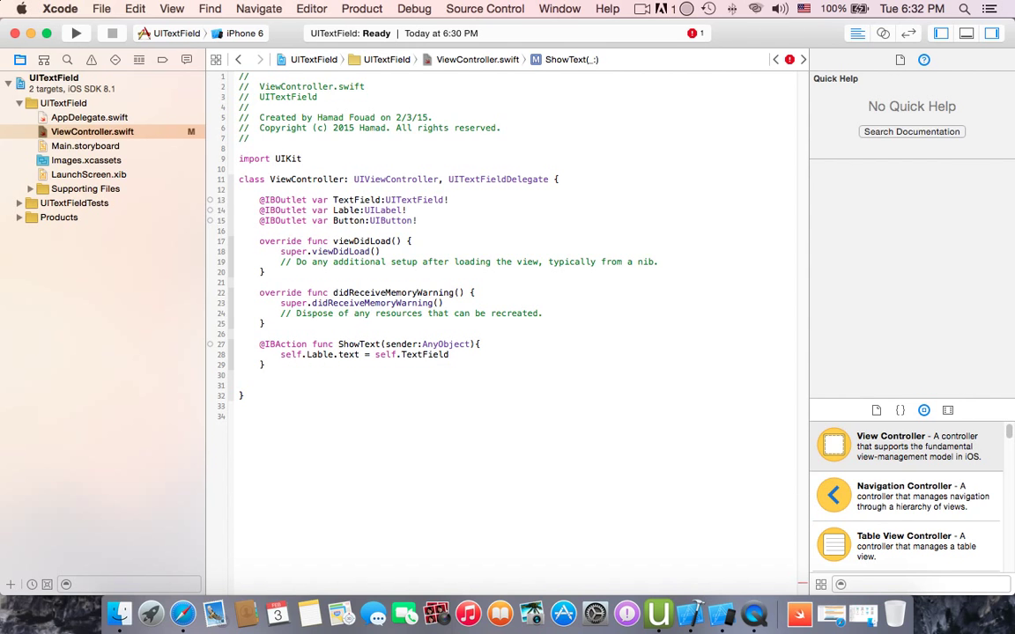
{"action": "type", "text": ".text"}
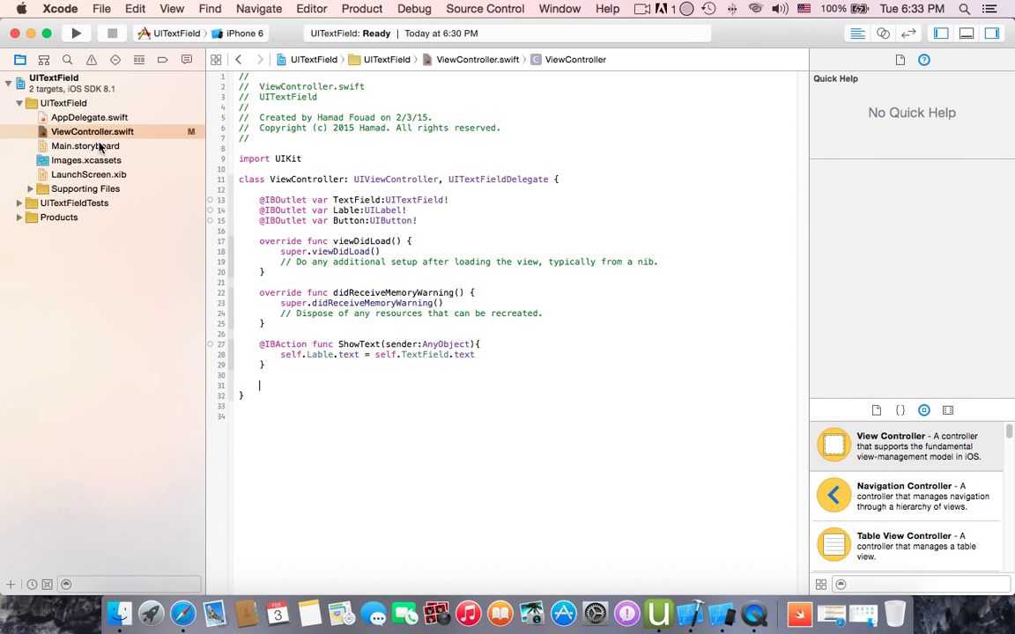
In the storyboard, place a label, a text field and a button onto the view
{"action": "left_click", "coordinate": [84, 144]}
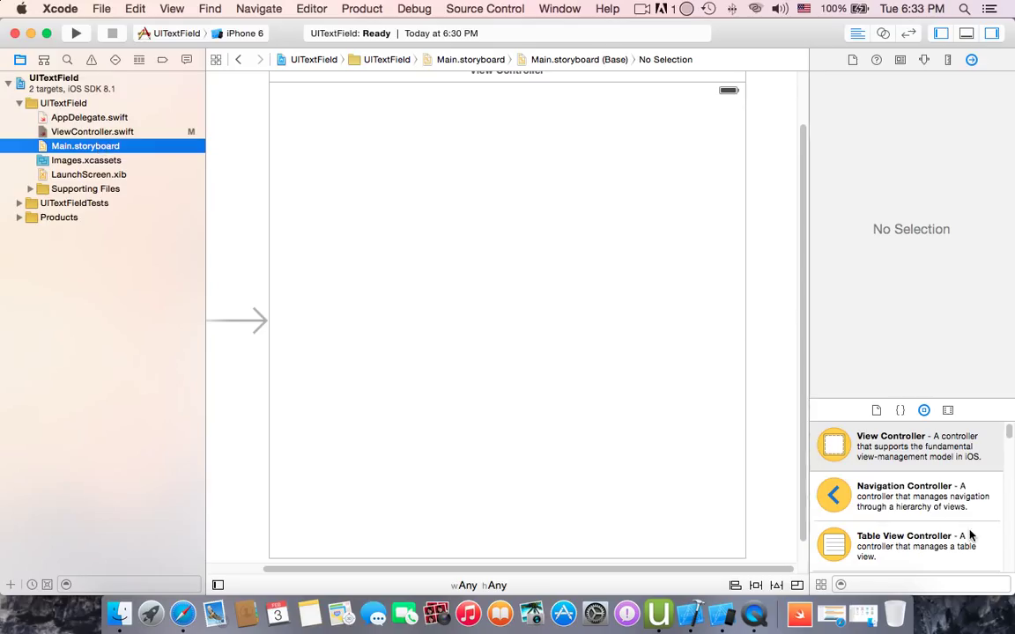
{"action": "scroll", "scroll_direction": "down", "scroll_amount": 3}
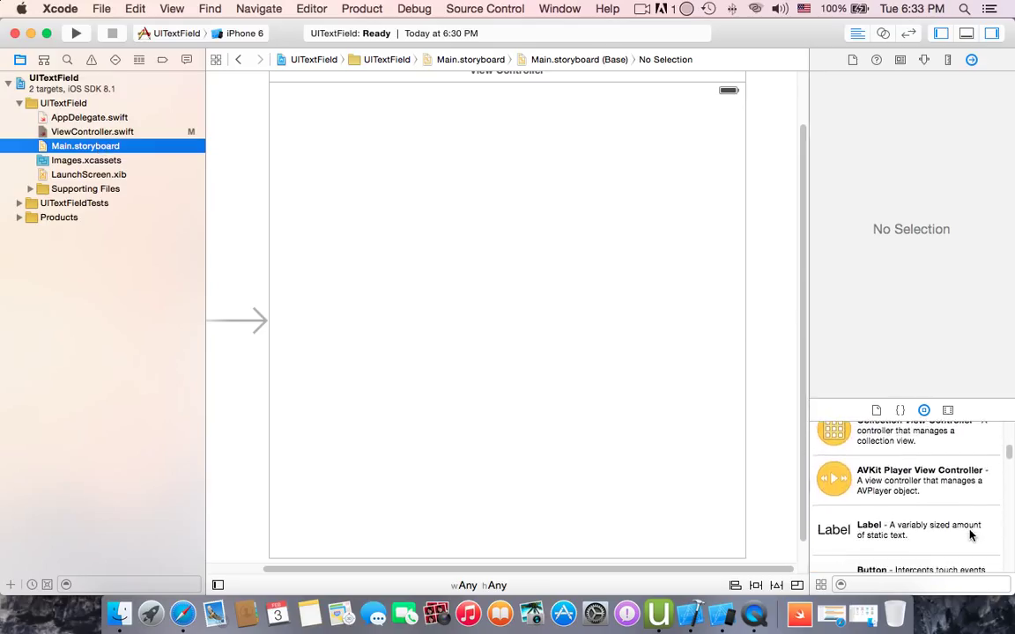
{"action": "scroll", "scroll_direction": "down", "scroll_amount": 3}
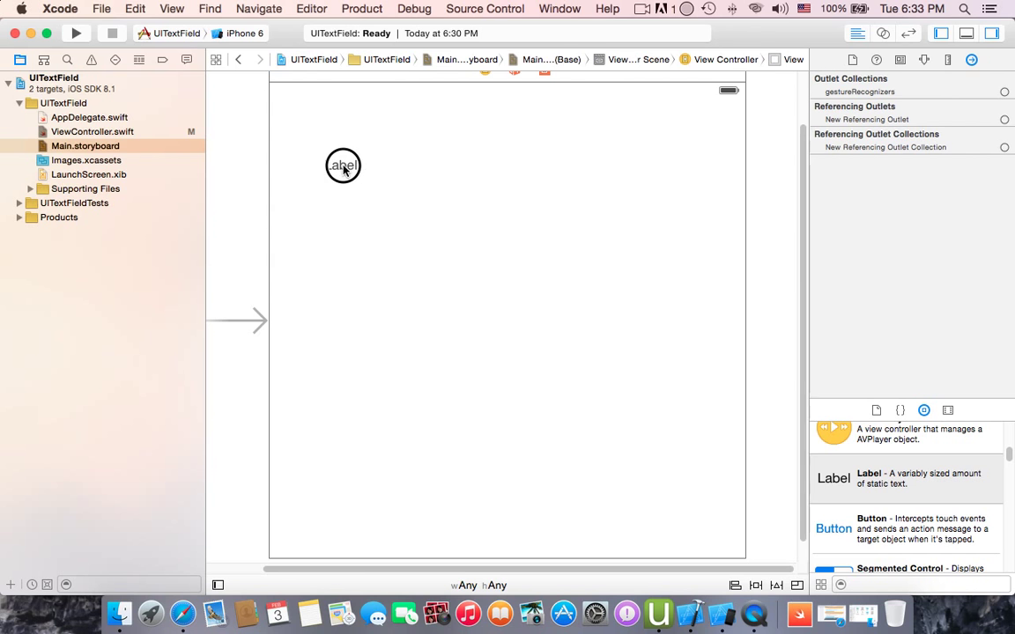
{"action": "left_click", "coordinate": [341, 166]}
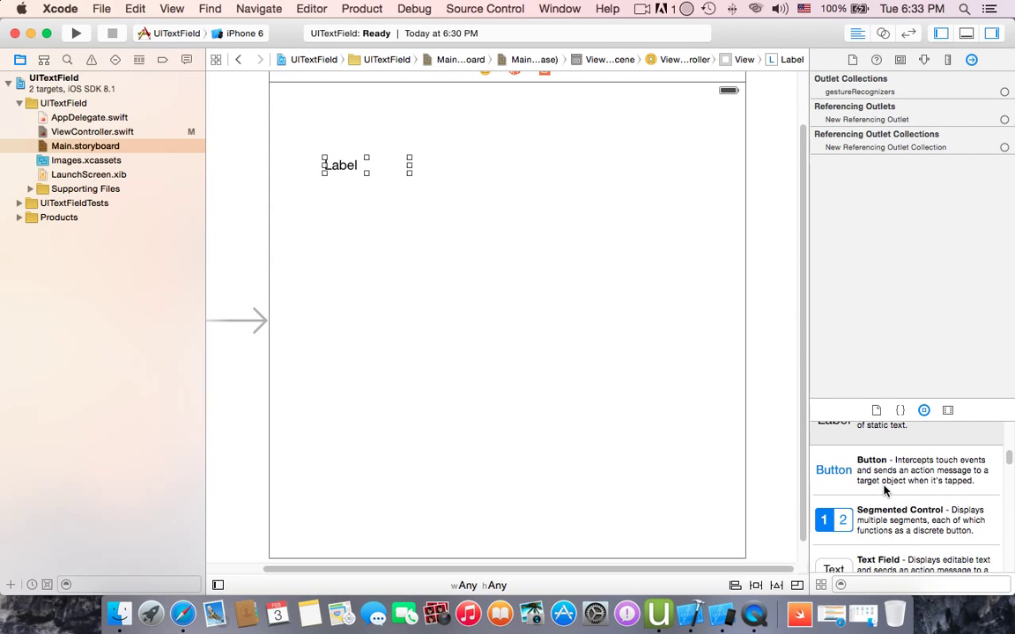
{"action": "left_click_drag", "start_coordinate": [833, 469], "coordinate": [345, 271]}
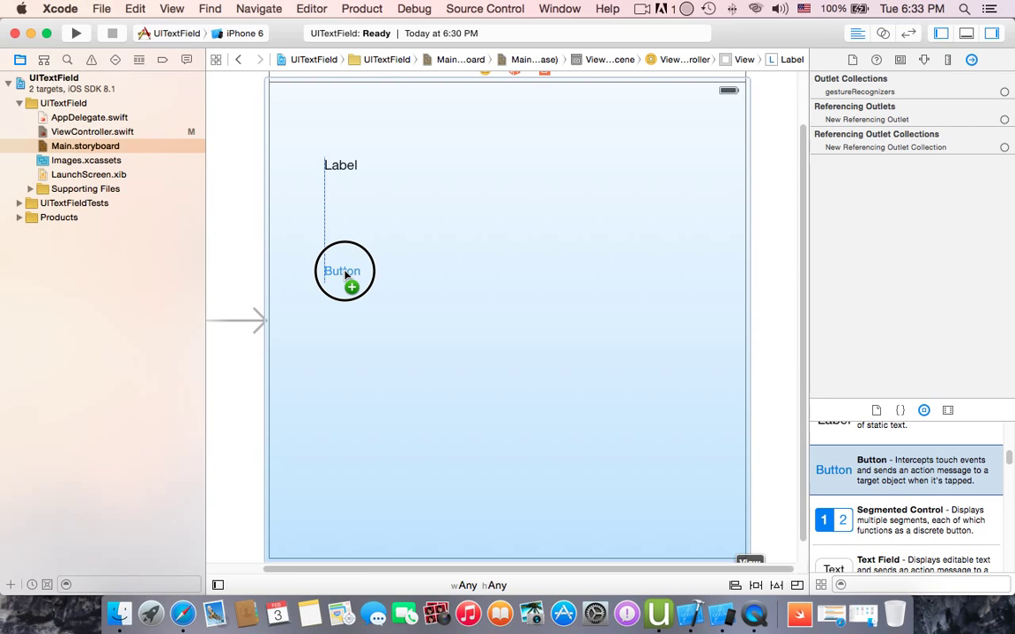
{"action": "left_click_drag", "start_coordinate": [345, 271], "coordinate": [347, 281]}
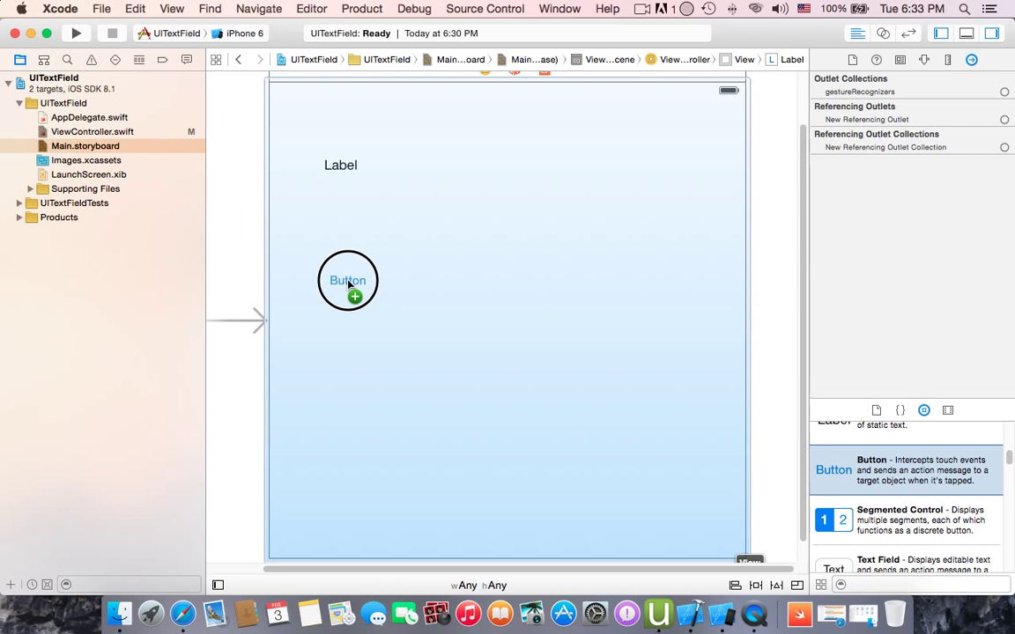
{"action": "left_click", "coordinate": [347, 280]}
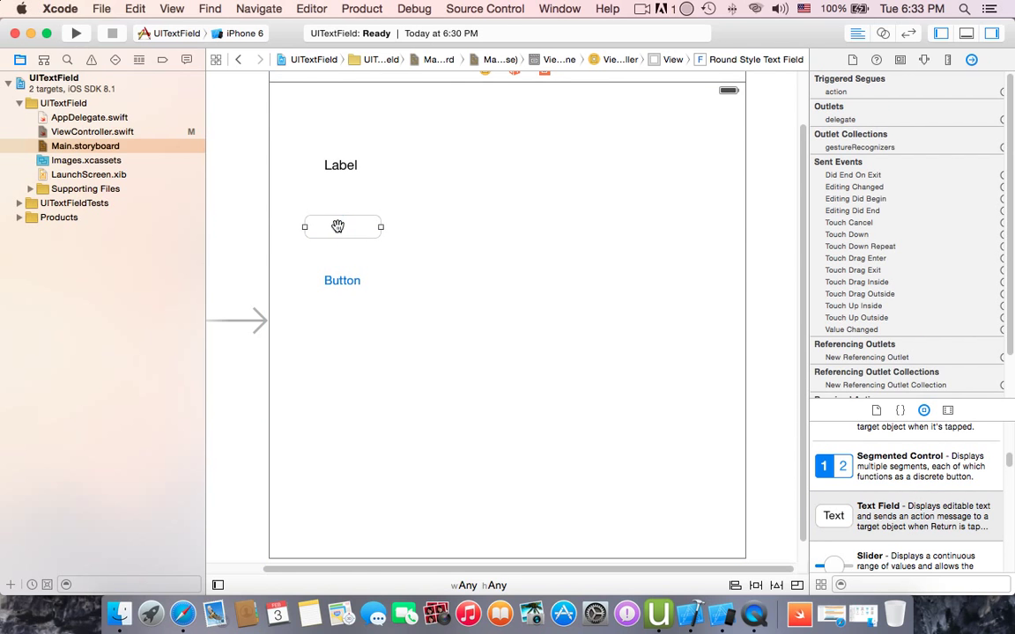
Wire the label and text field outlets to their views and ShowText to the button's Touch Up Inside
{"action": "left_click", "coordinate": [486, 79]}
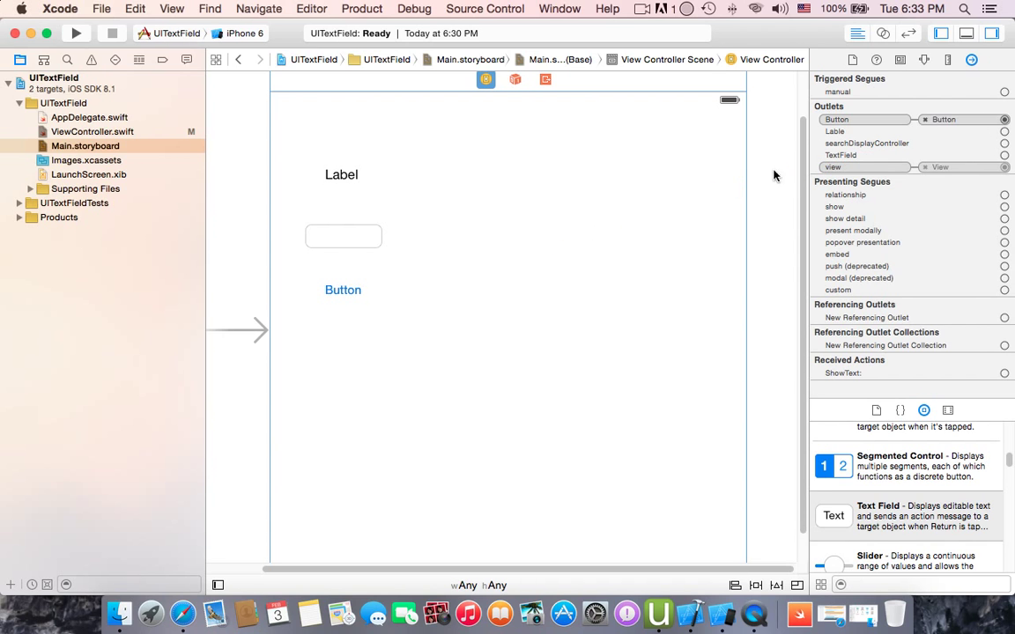
{"action": "mouse_move", "coordinate": [1005, 137]}
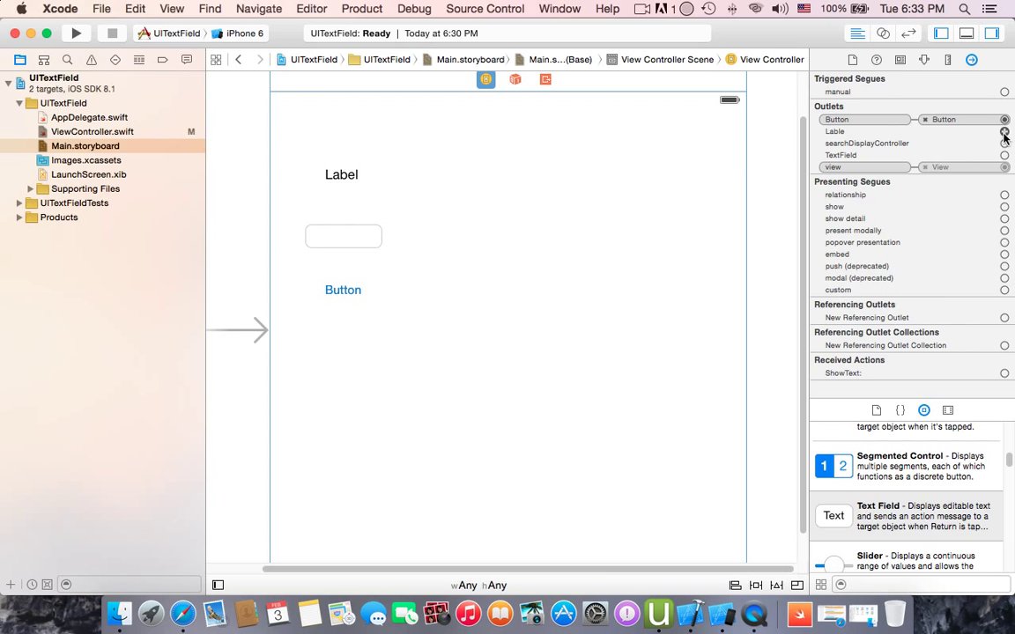
{"action": "left_click", "coordinate": [342, 174]}
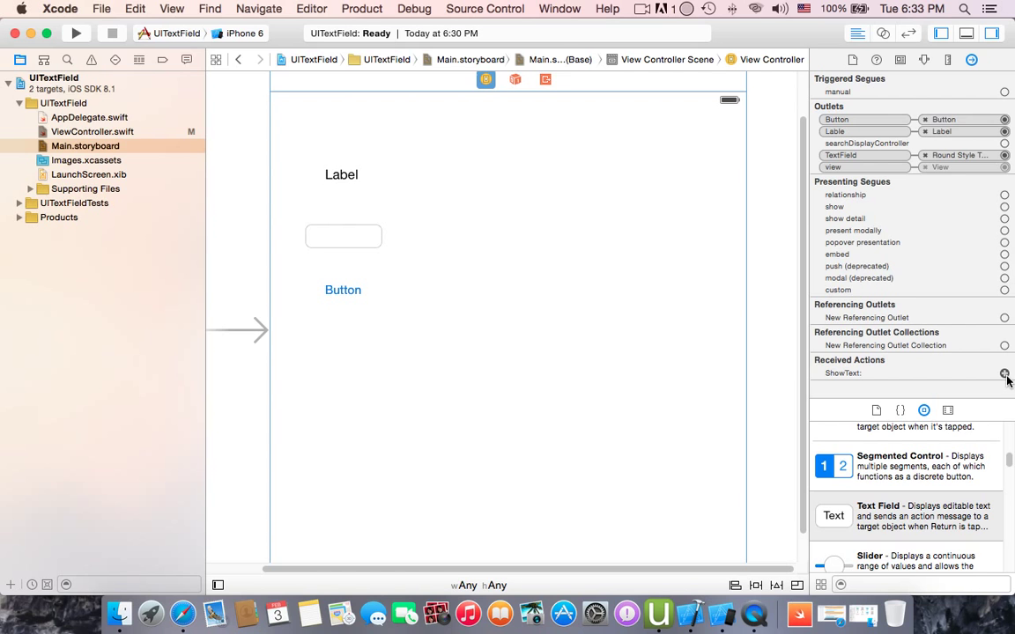
{"action": "left_click_drag", "start_coordinate": [1005, 373], "coordinate": [342, 289]}
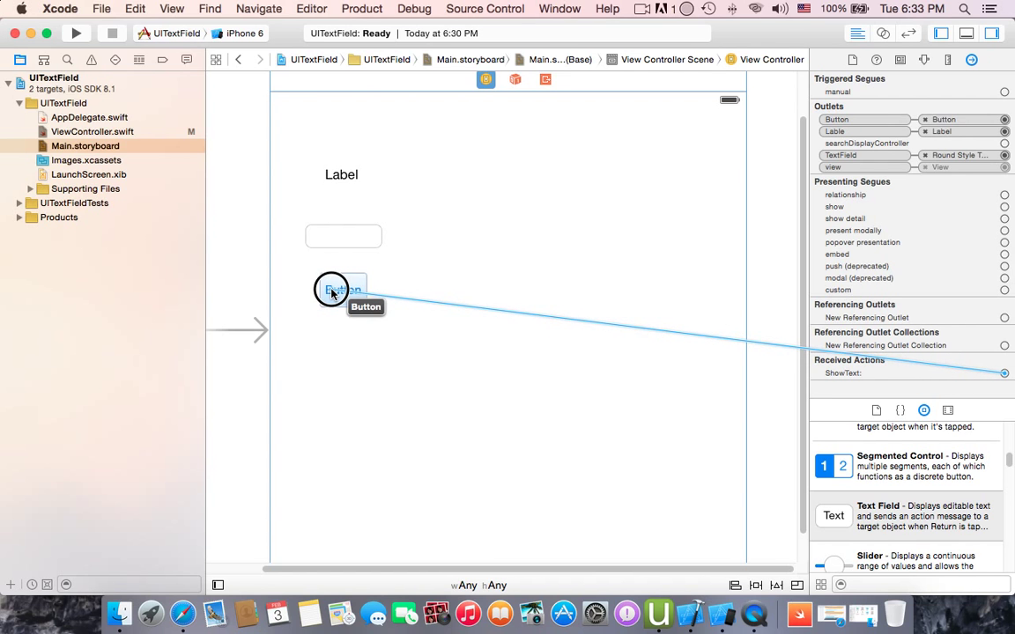
{"action": "left_click", "coordinate": [338, 289]}
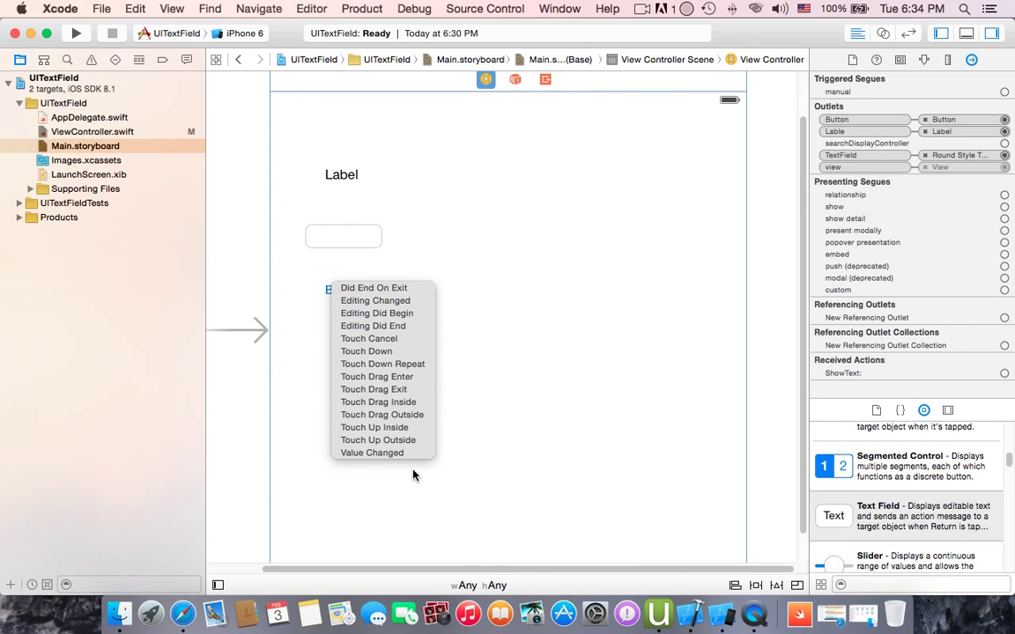
{"action": "mouse_move", "coordinate": [374, 428]}
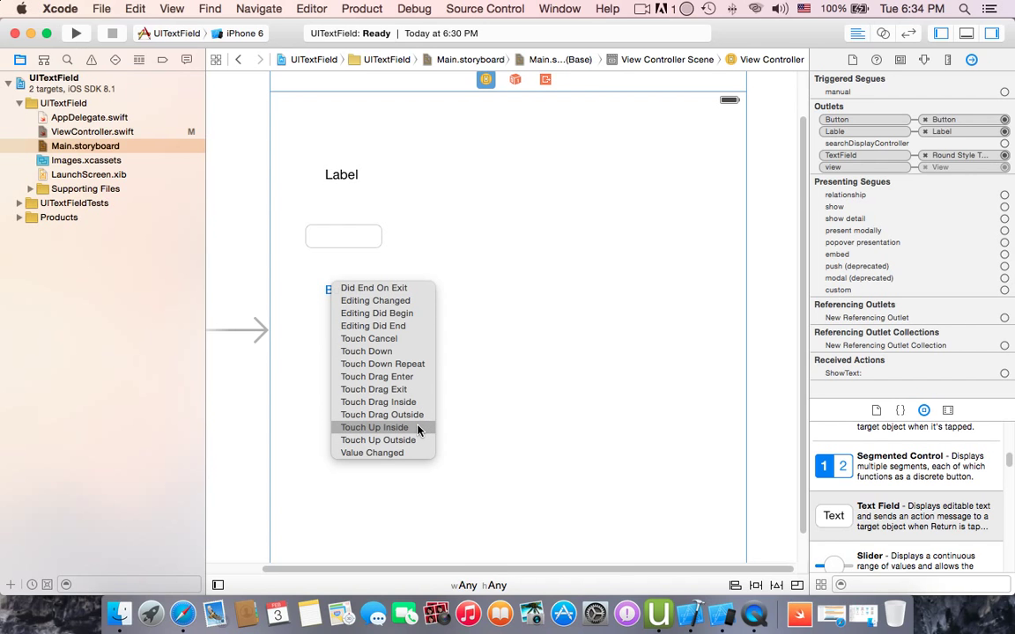
{"action": "left_click", "coordinate": [374, 428]}
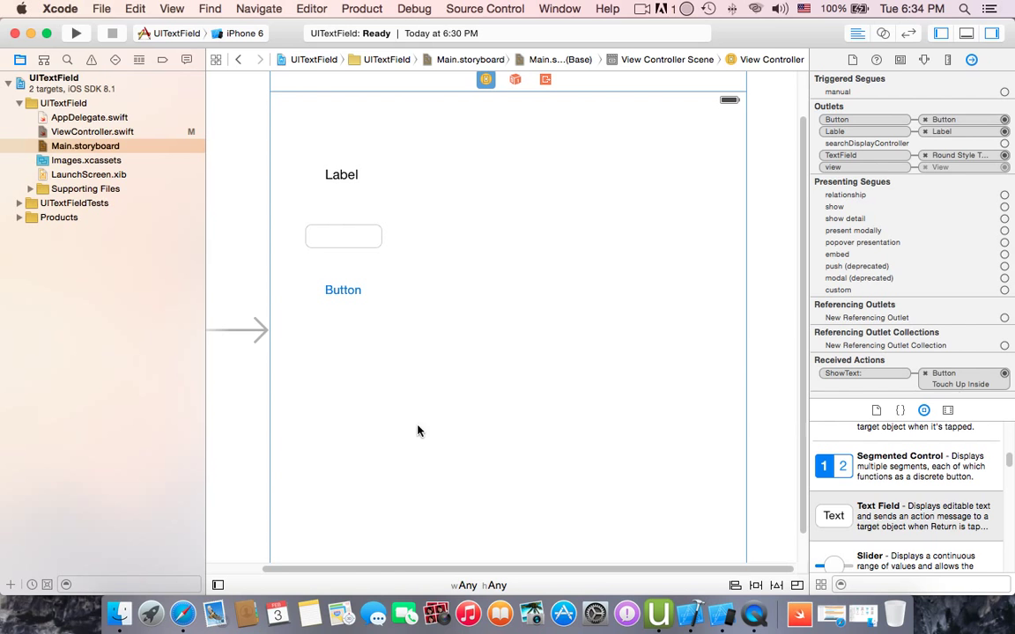
Run the app in the simulator and enter Swift in the text field
{"action": "left_click", "coordinate": [76, 32]}
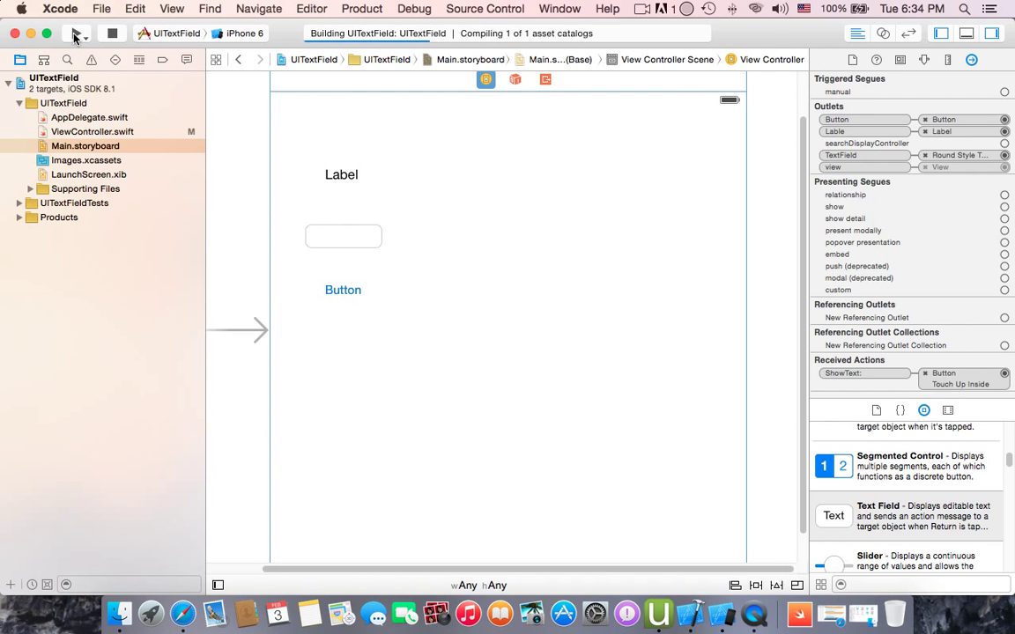
{"action": "left_click", "coordinate": [75, 32]}
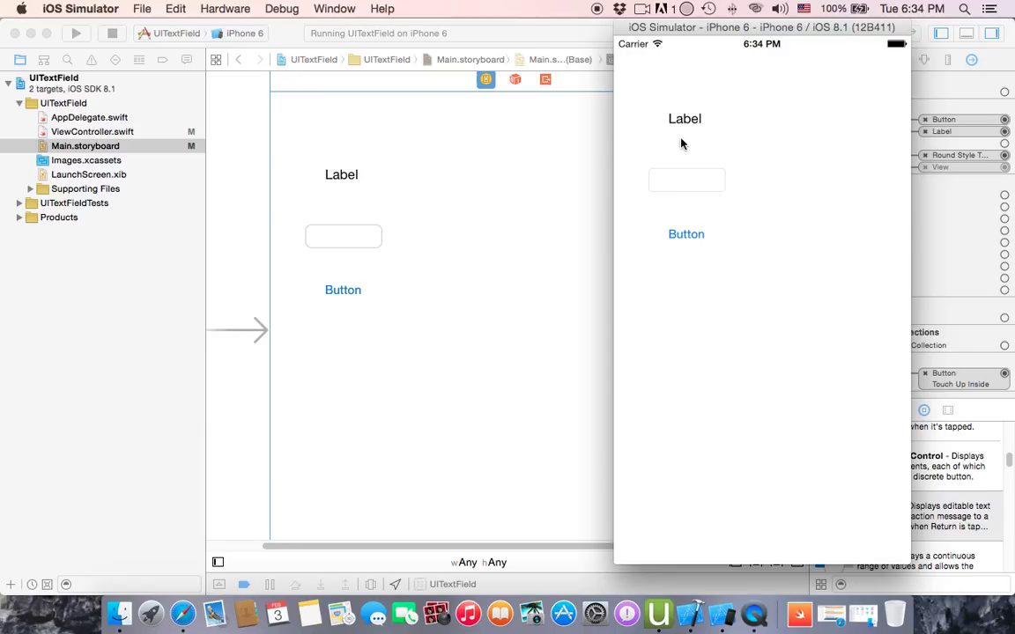
{"action": "mouse_move", "coordinate": [675, 181]}
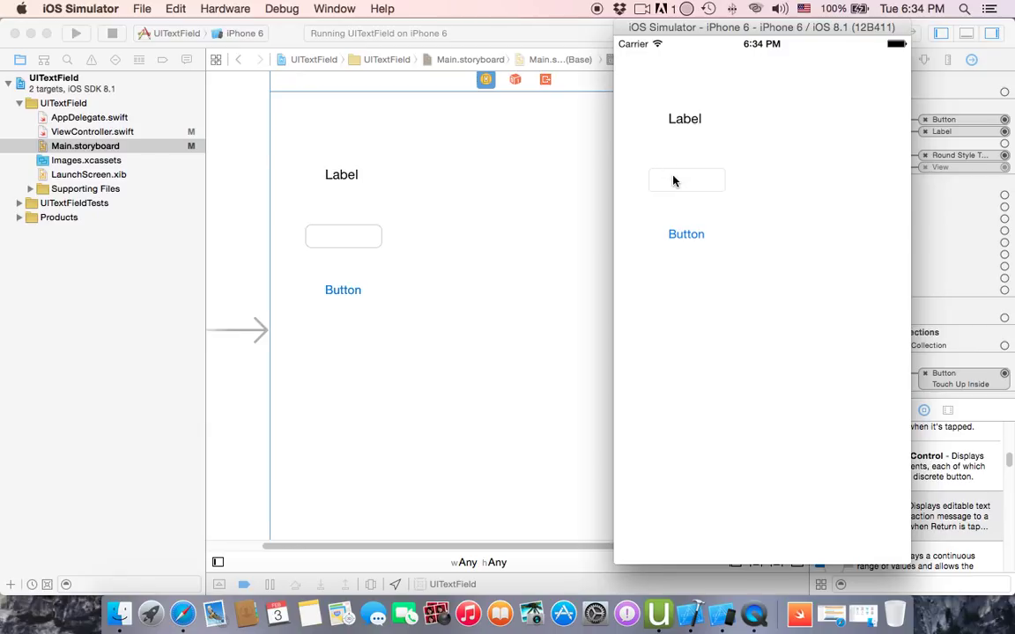
{"action": "left_click", "coordinate": [687, 180]}
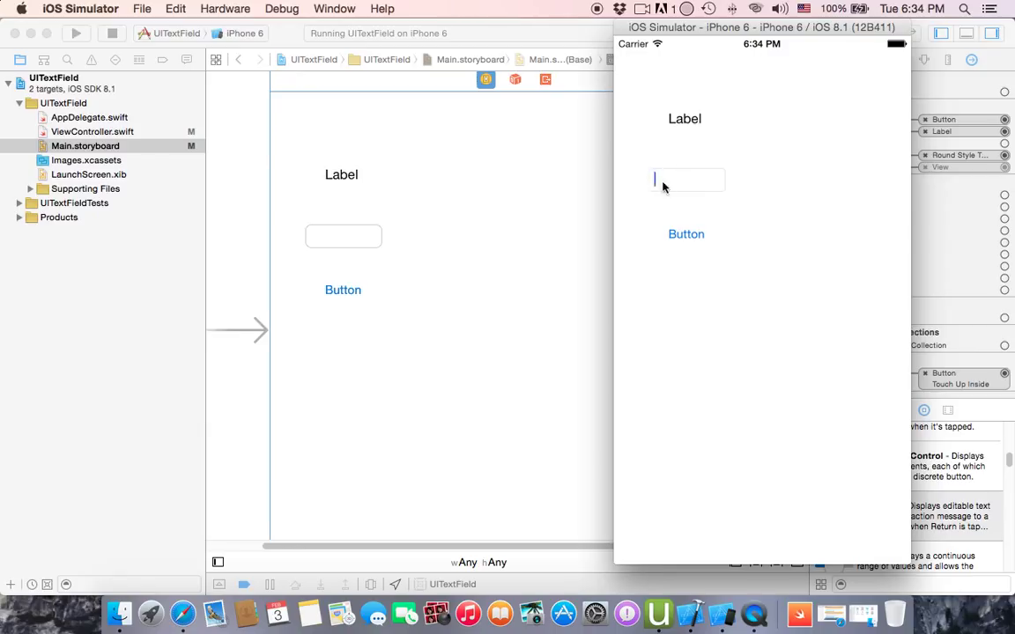
{"action": "type", "text": "Hamad"}
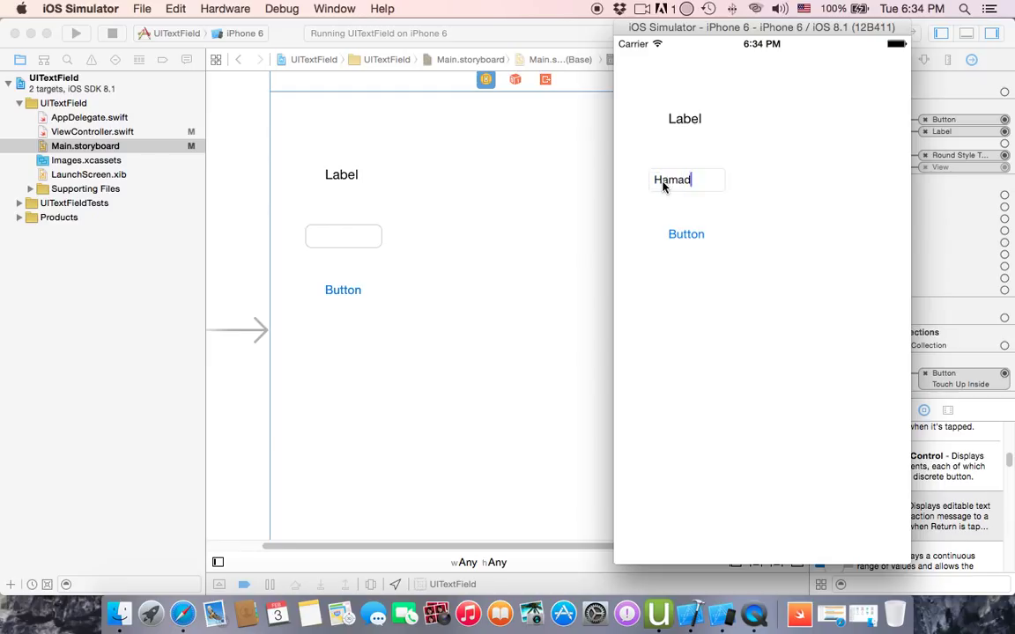
{"action": "key", "text": "Backspace"}
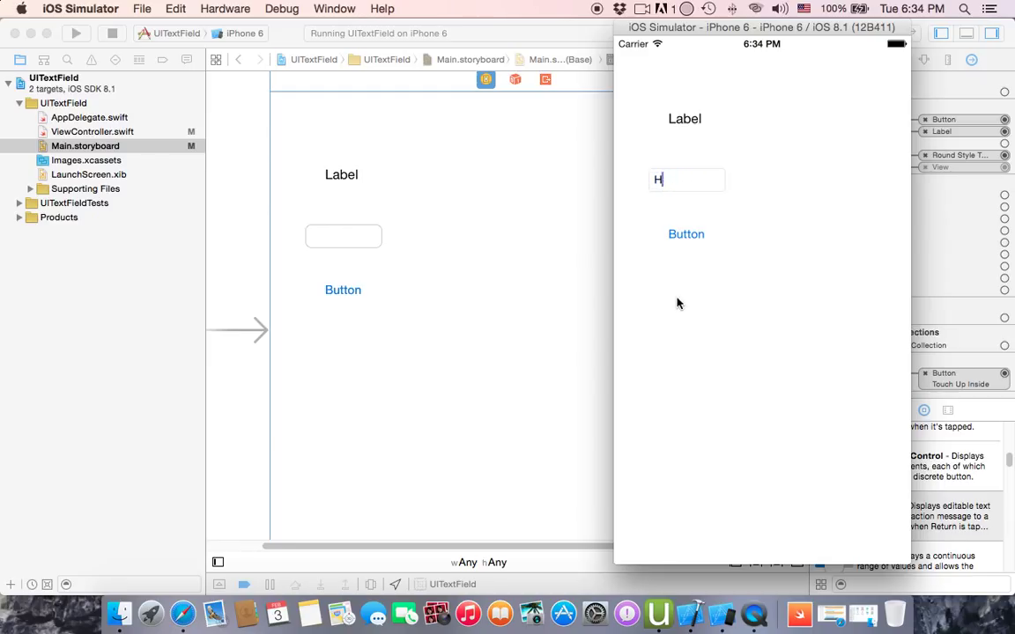
{"action": "type", "text": "Swift"}
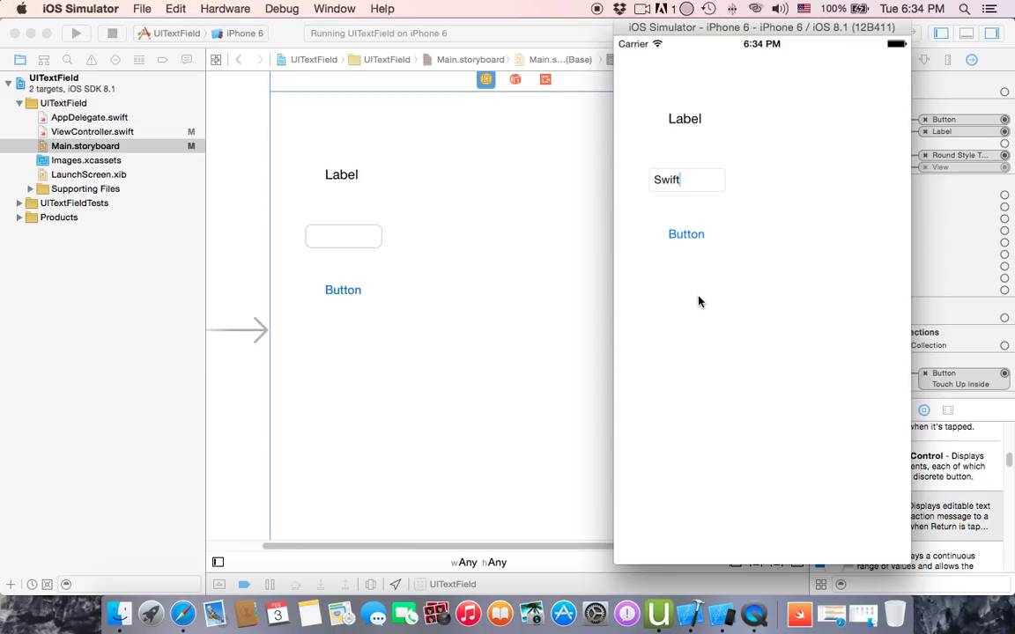
Tap Button so the label reads Swift, then dismiss the field's selection options
{"action": "left_click", "coordinate": [688, 235]}
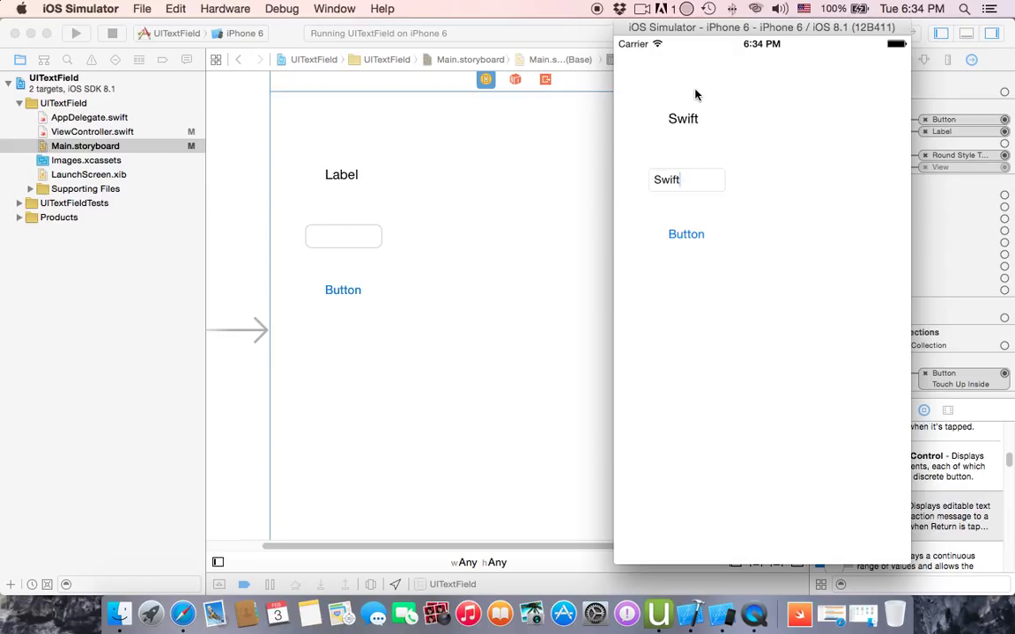
{"action": "left_click", "coordinate": [686, 179]}
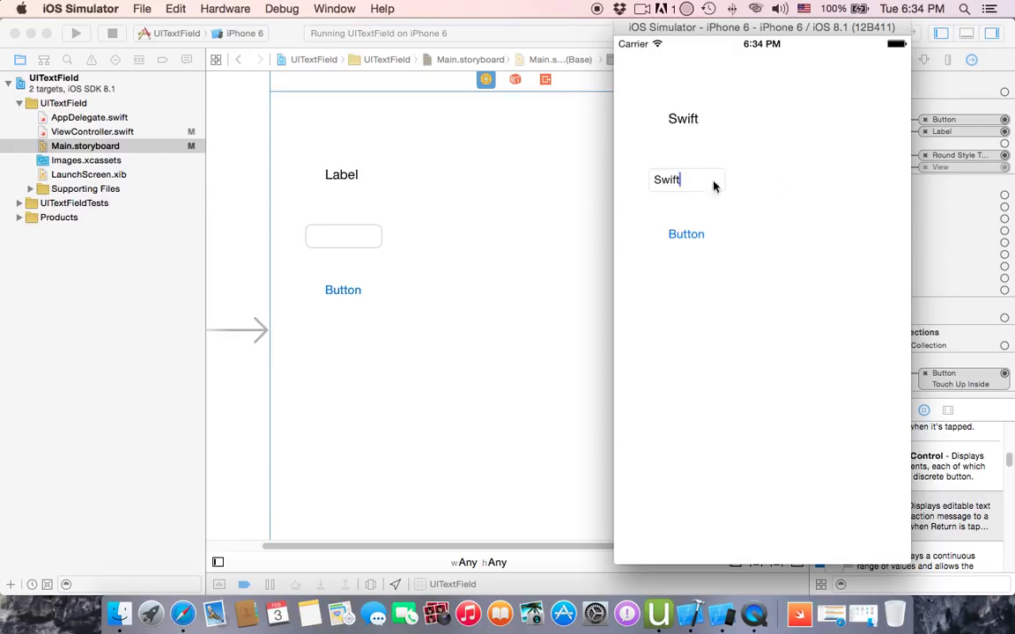
{"action": "mouse_move", "coordinate": [802, 212]}
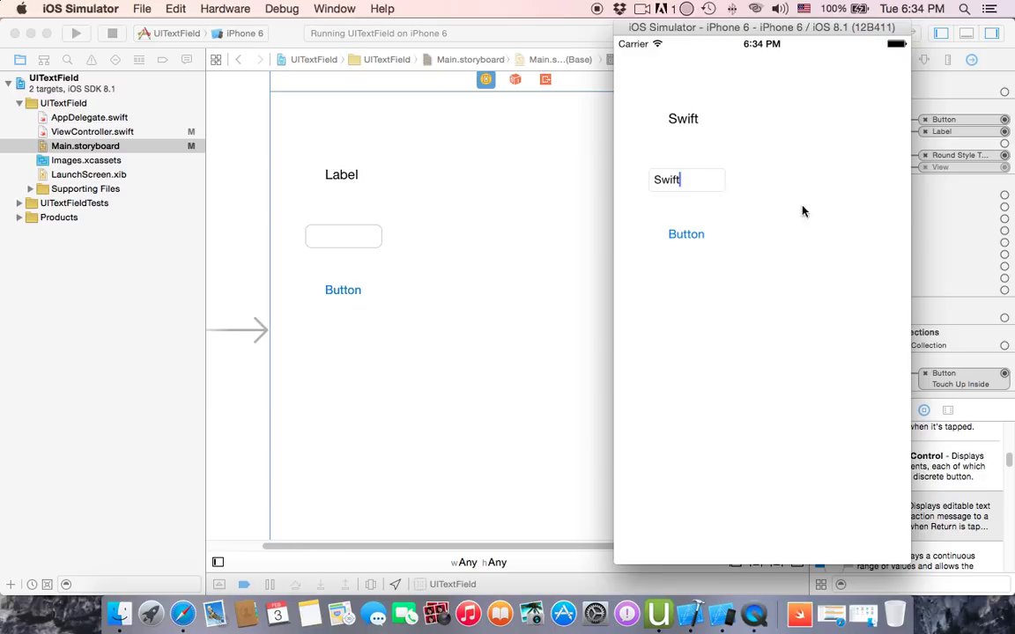
{"action": "mouse_move", "coordinate": [715, 181]}
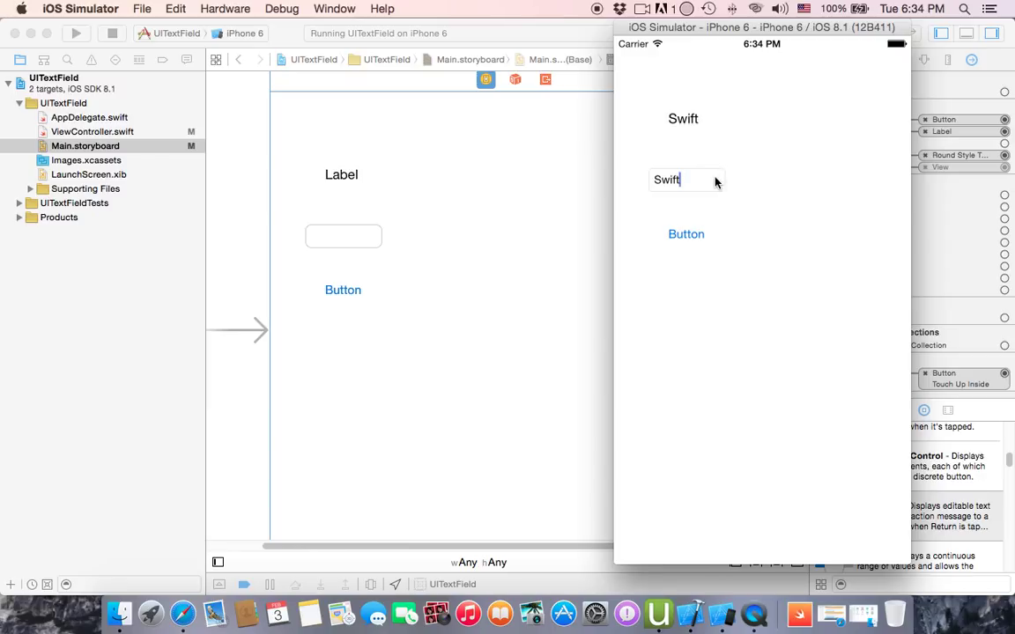
{"action": "mouse_move", "coordinate": [666, 199]}
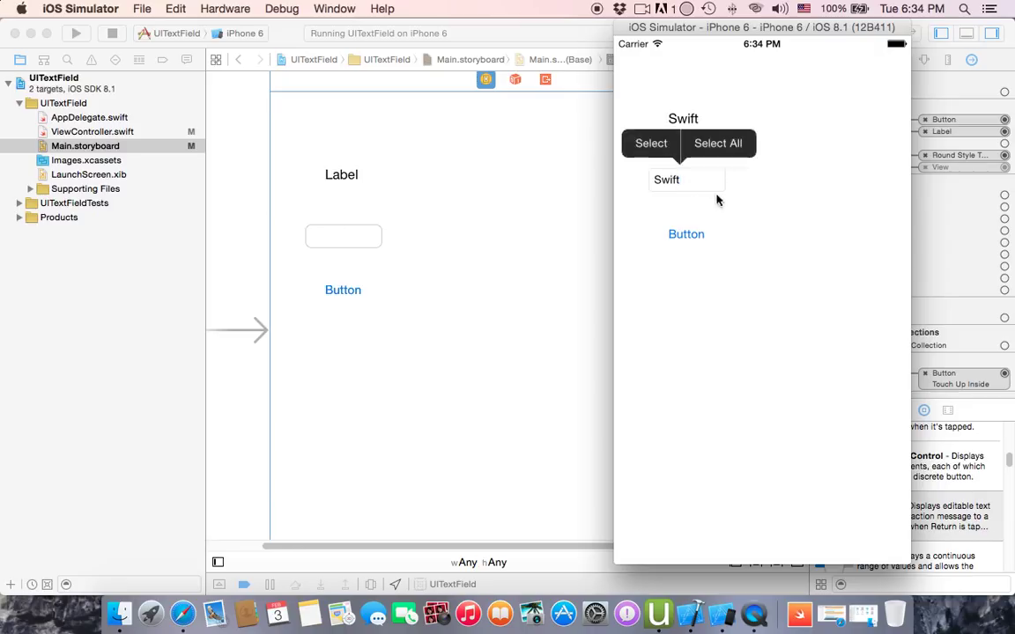
{"action": "left_click", "coordinate": [715, 201]}
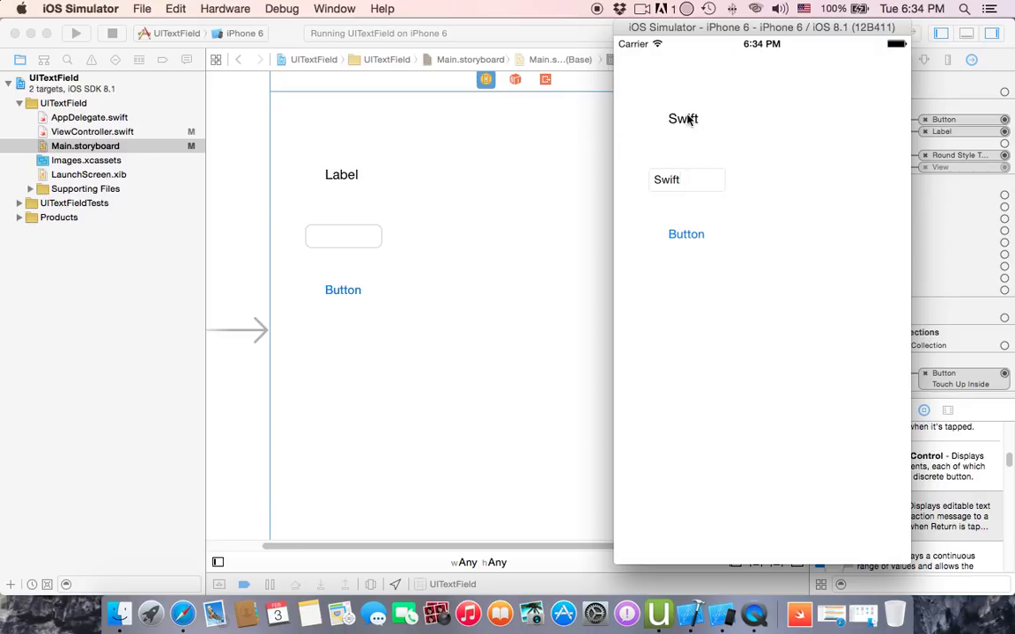
{"action": "mouse_move", "coordinate": [784, 117]}
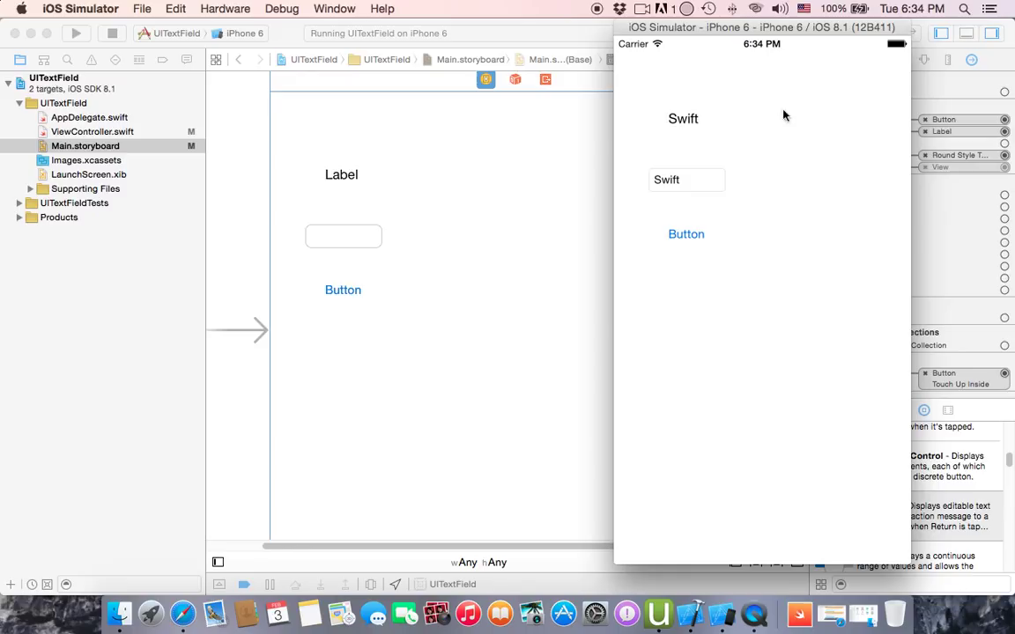
{"action": "mouse_move", "coordinate": [701, 232]}
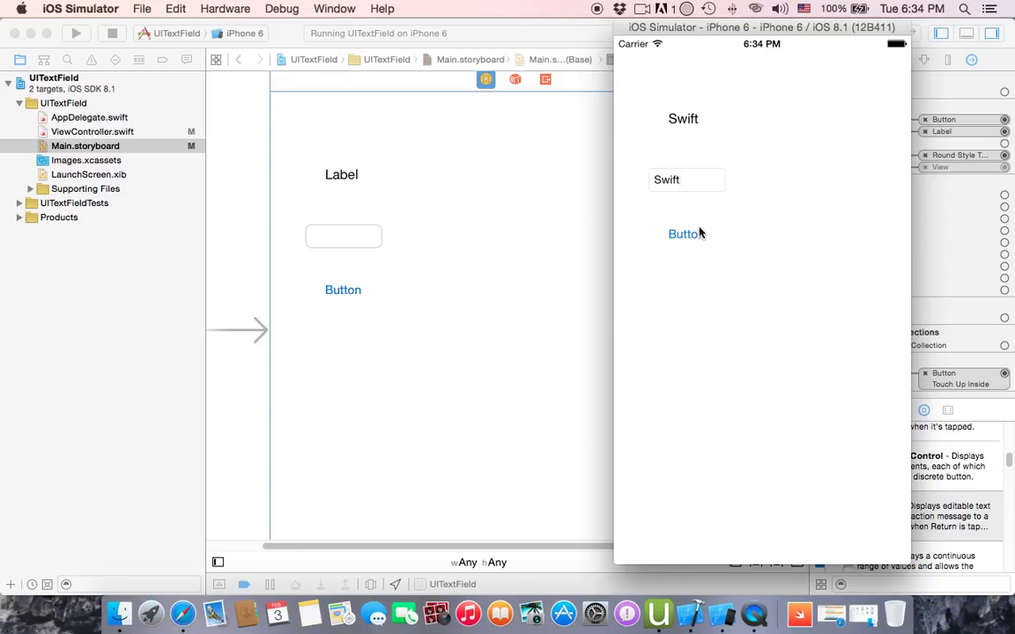
{"action": "mouse_move", "coordinate": [527, 301]}
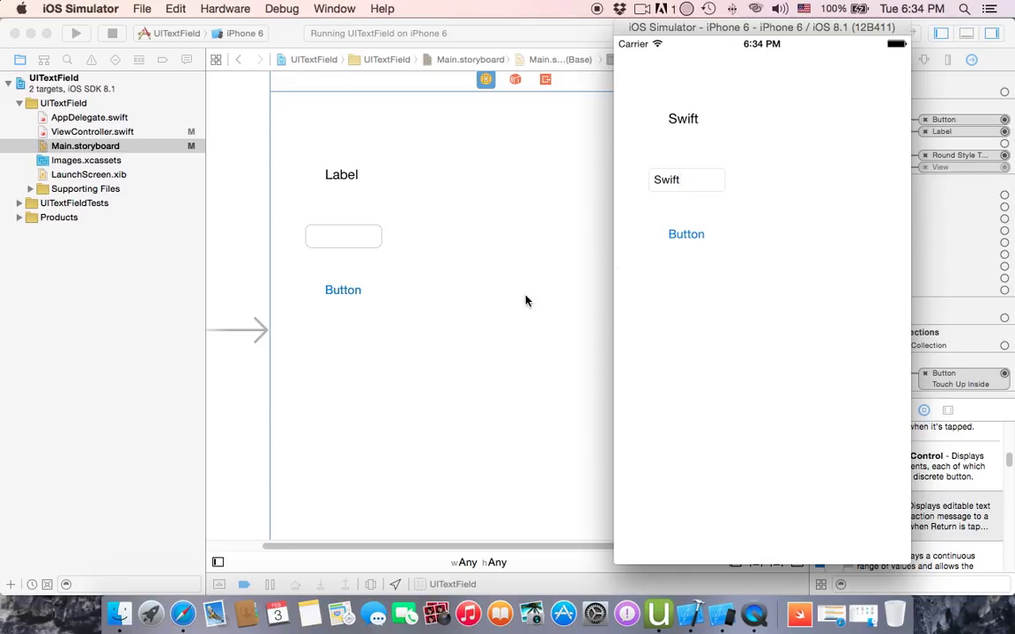
{"action": "mouse_move", "coordinate": [571, 268]}
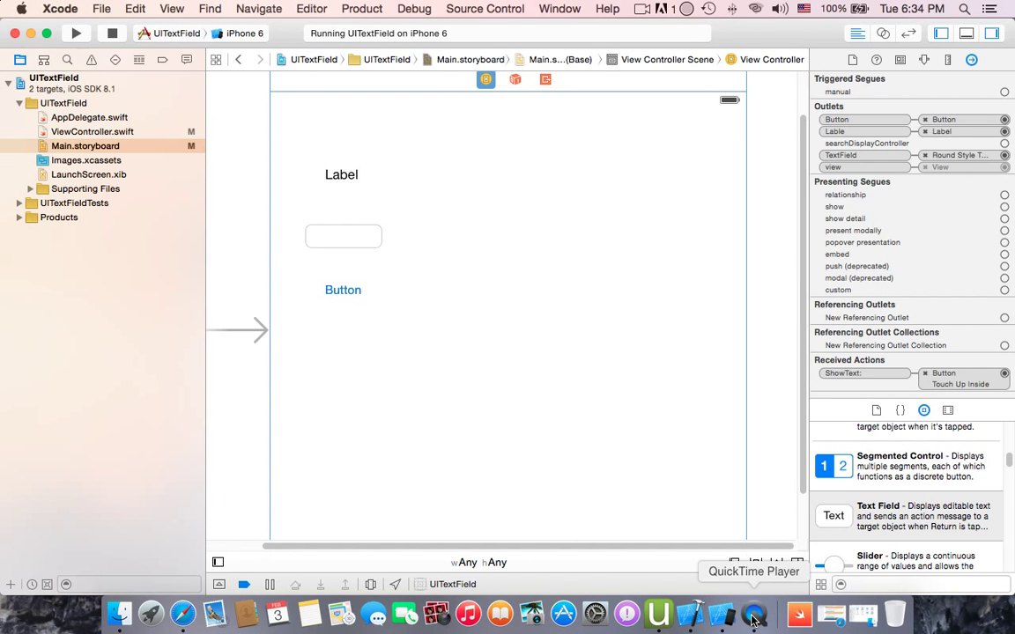
Bring QuickTime Player back to the front after the demo
{"action": "left_click", "coordinate": [754, 613]}
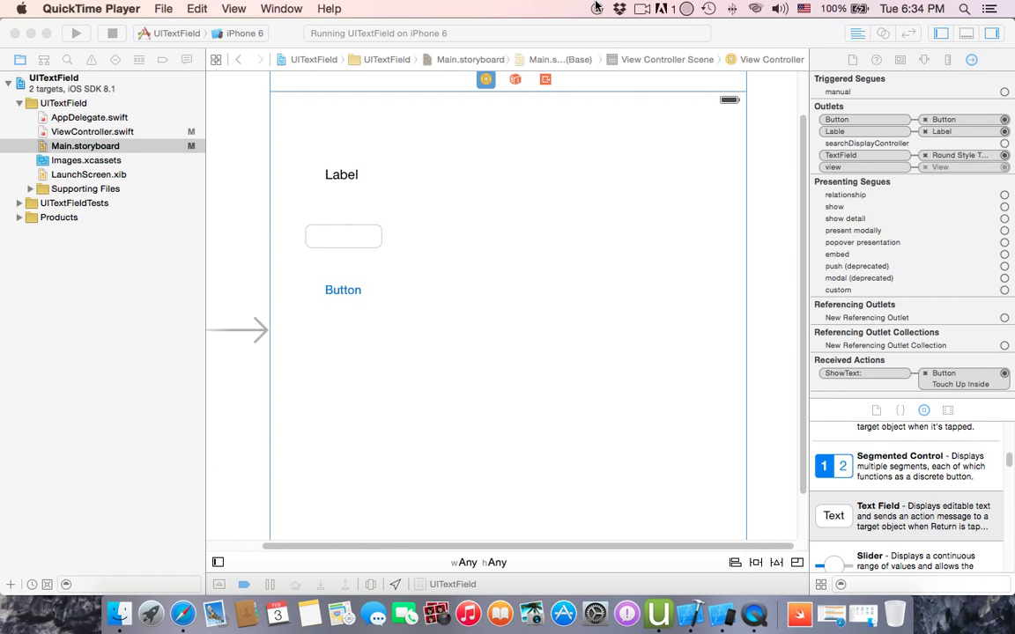